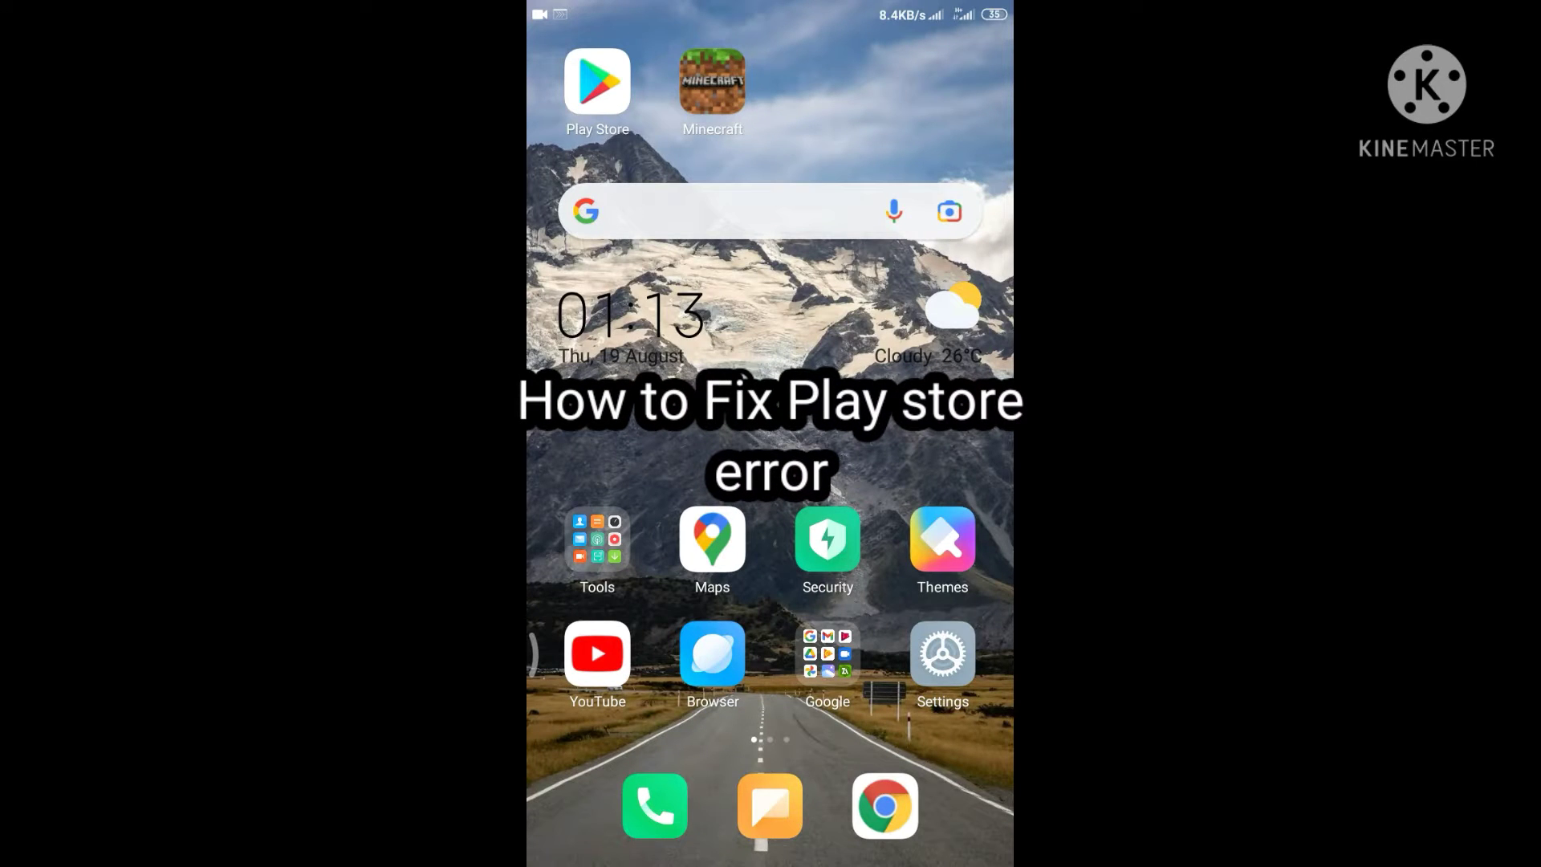
Open Settings and search the settings for 'app' to find the Apps entry.
click(941, 652)
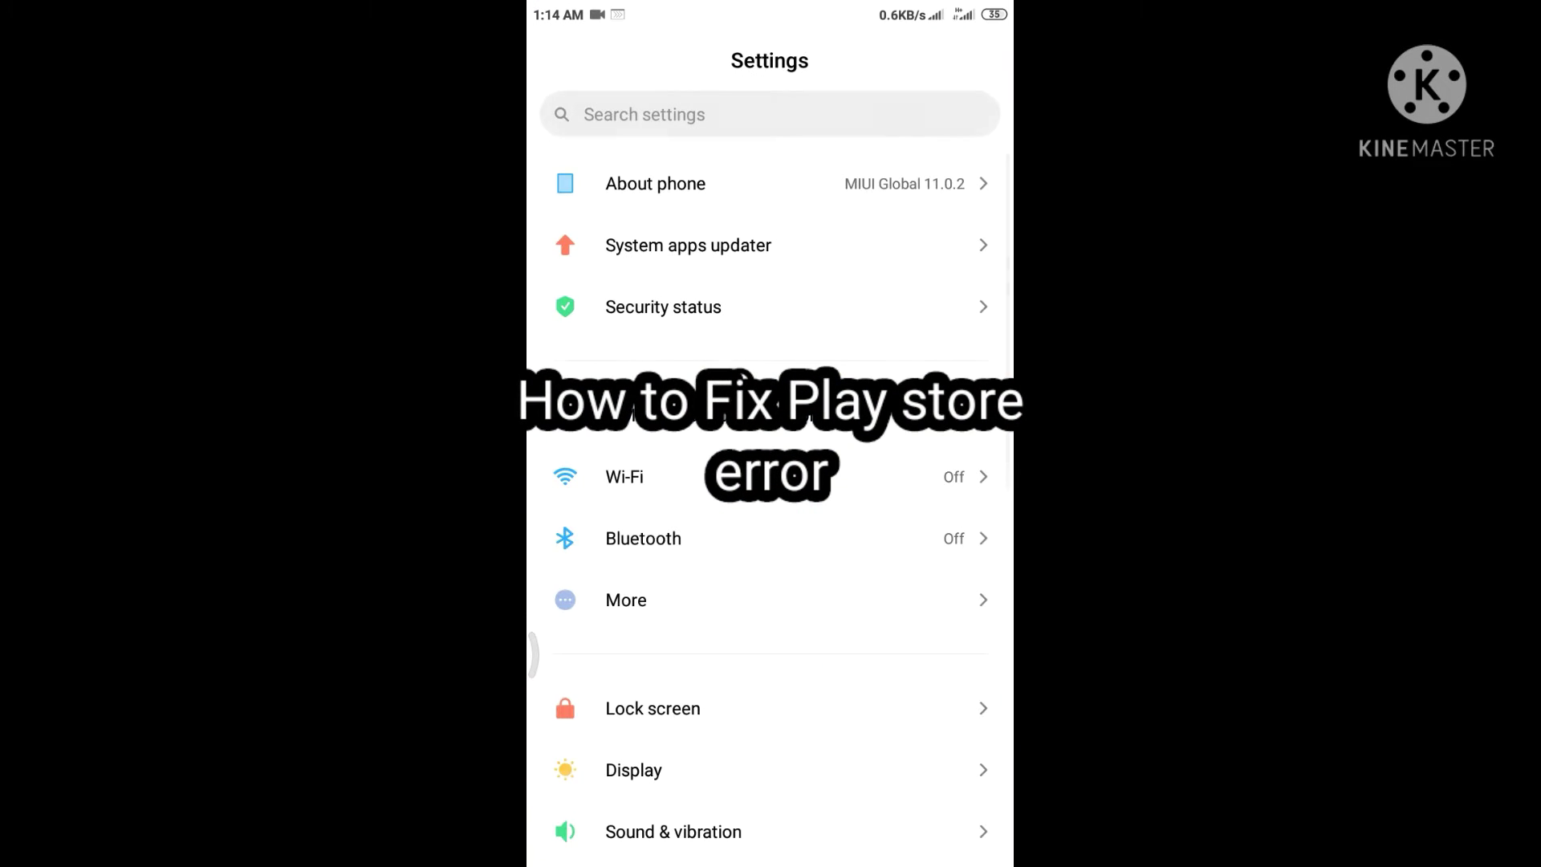
click(732, 114)
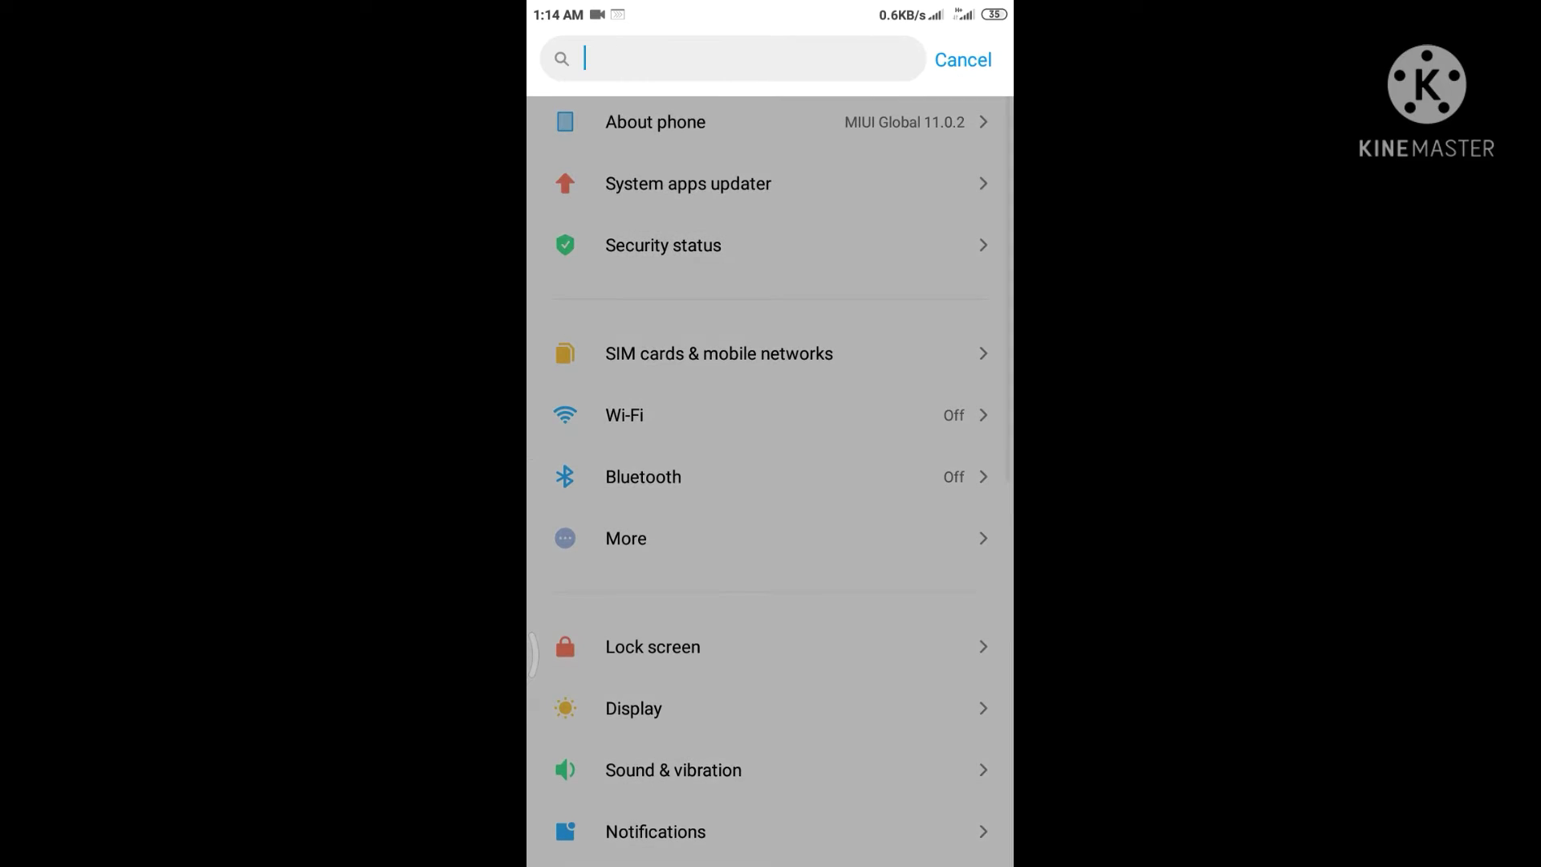
text(apps)
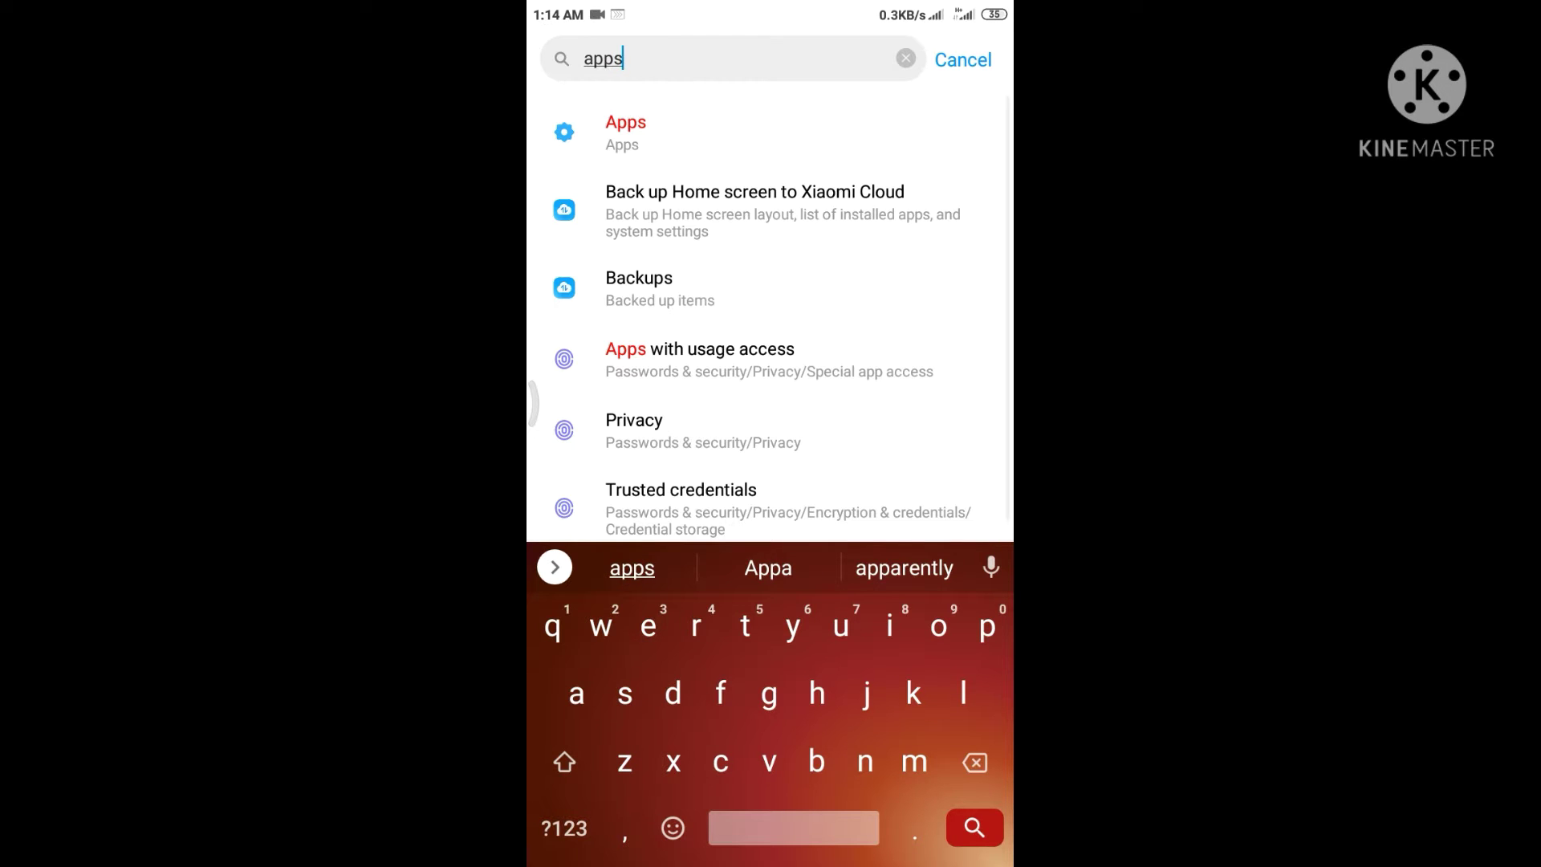
Open Apps > Manage apps, try searching for 's', then cancel the search.
click(625, 132)
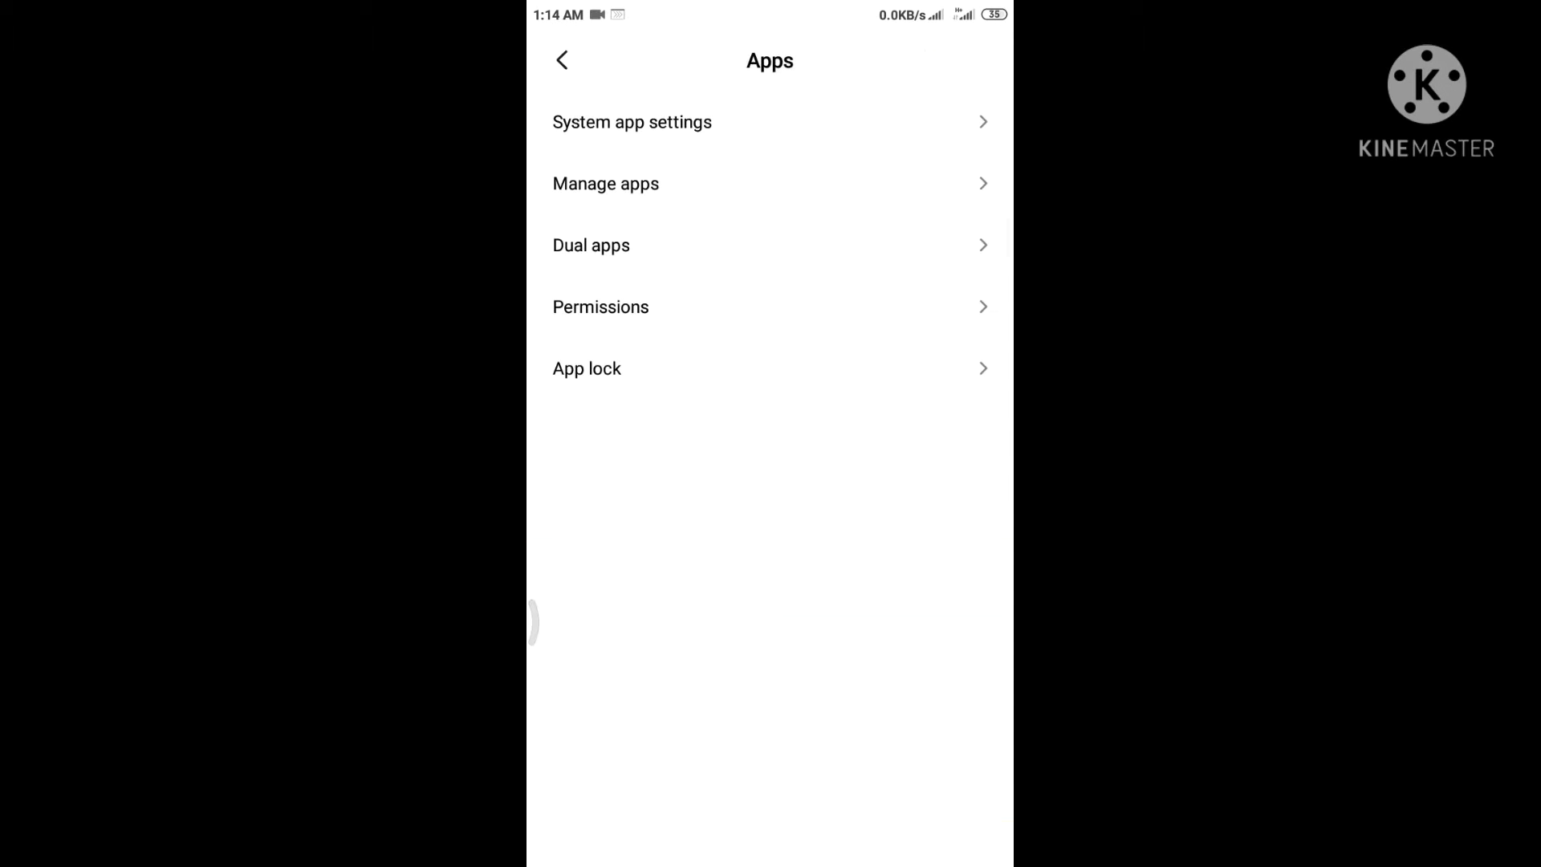
click(605, 184)
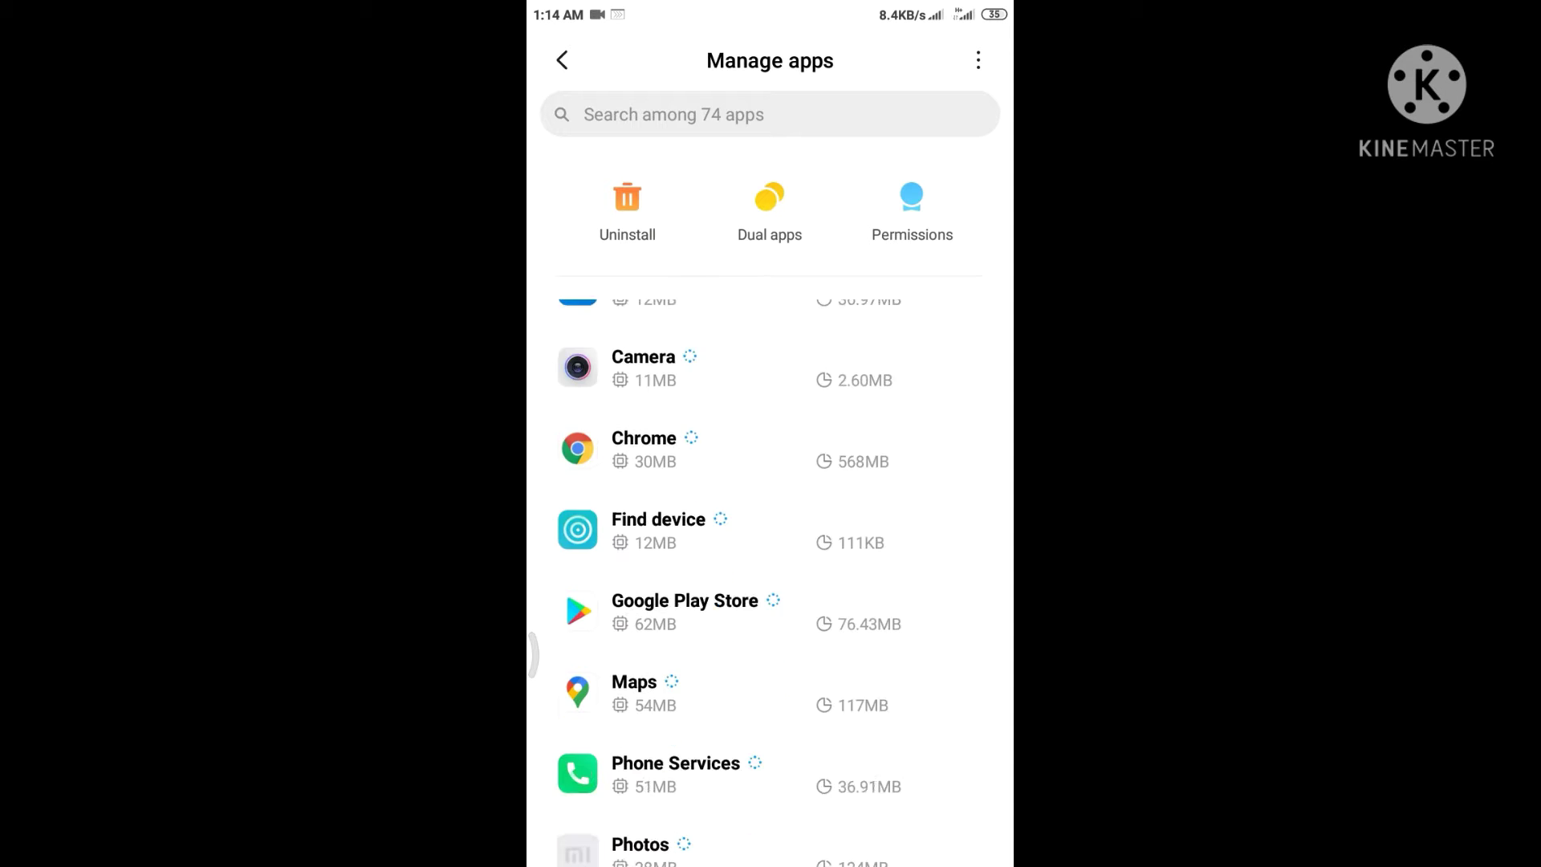
scroll(down, 3)
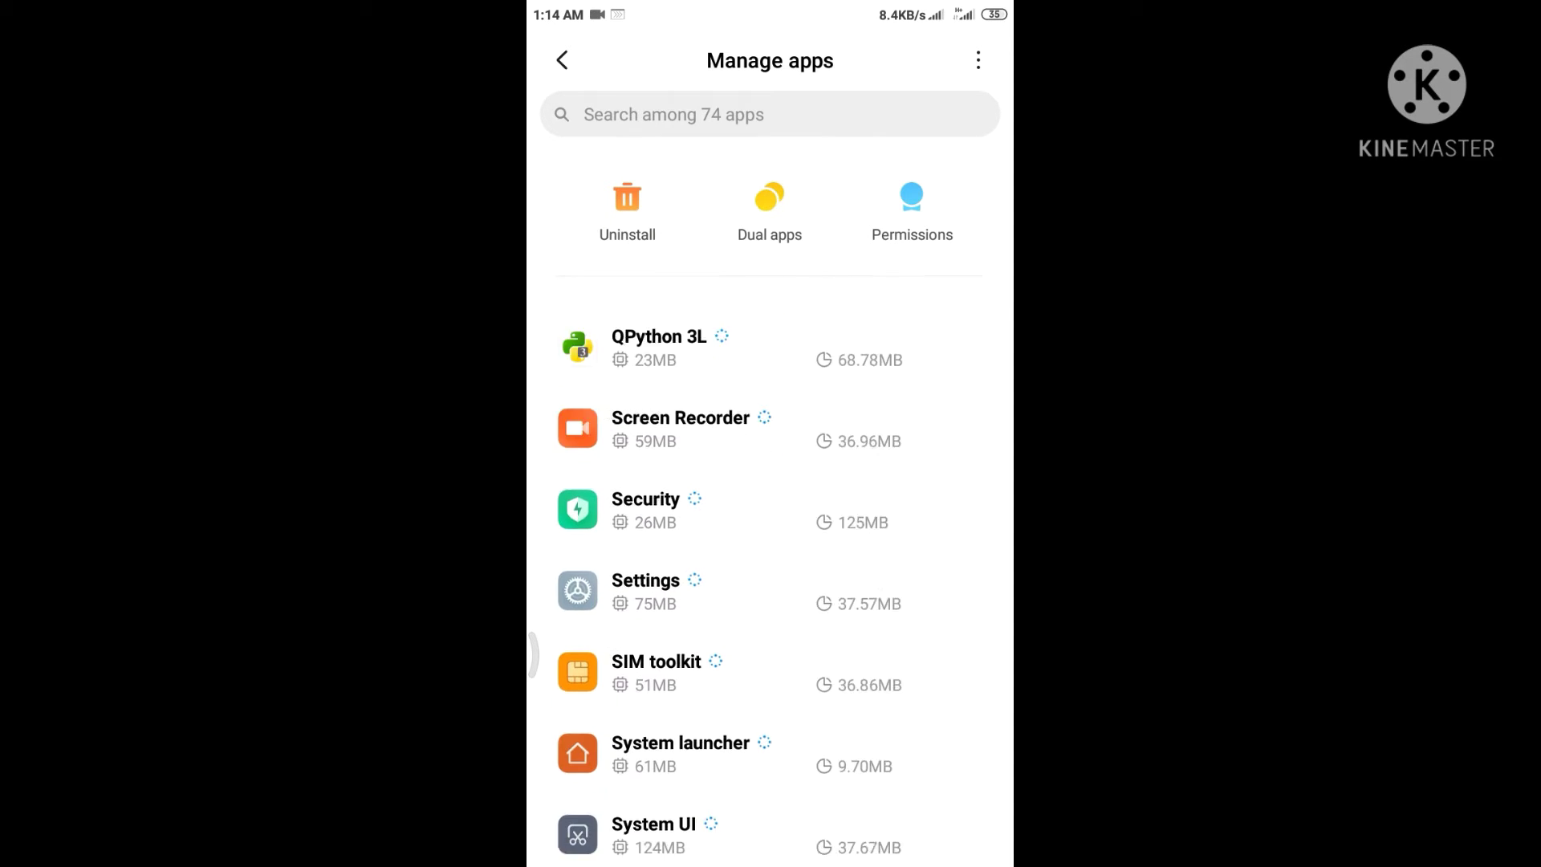
click(770, 114)
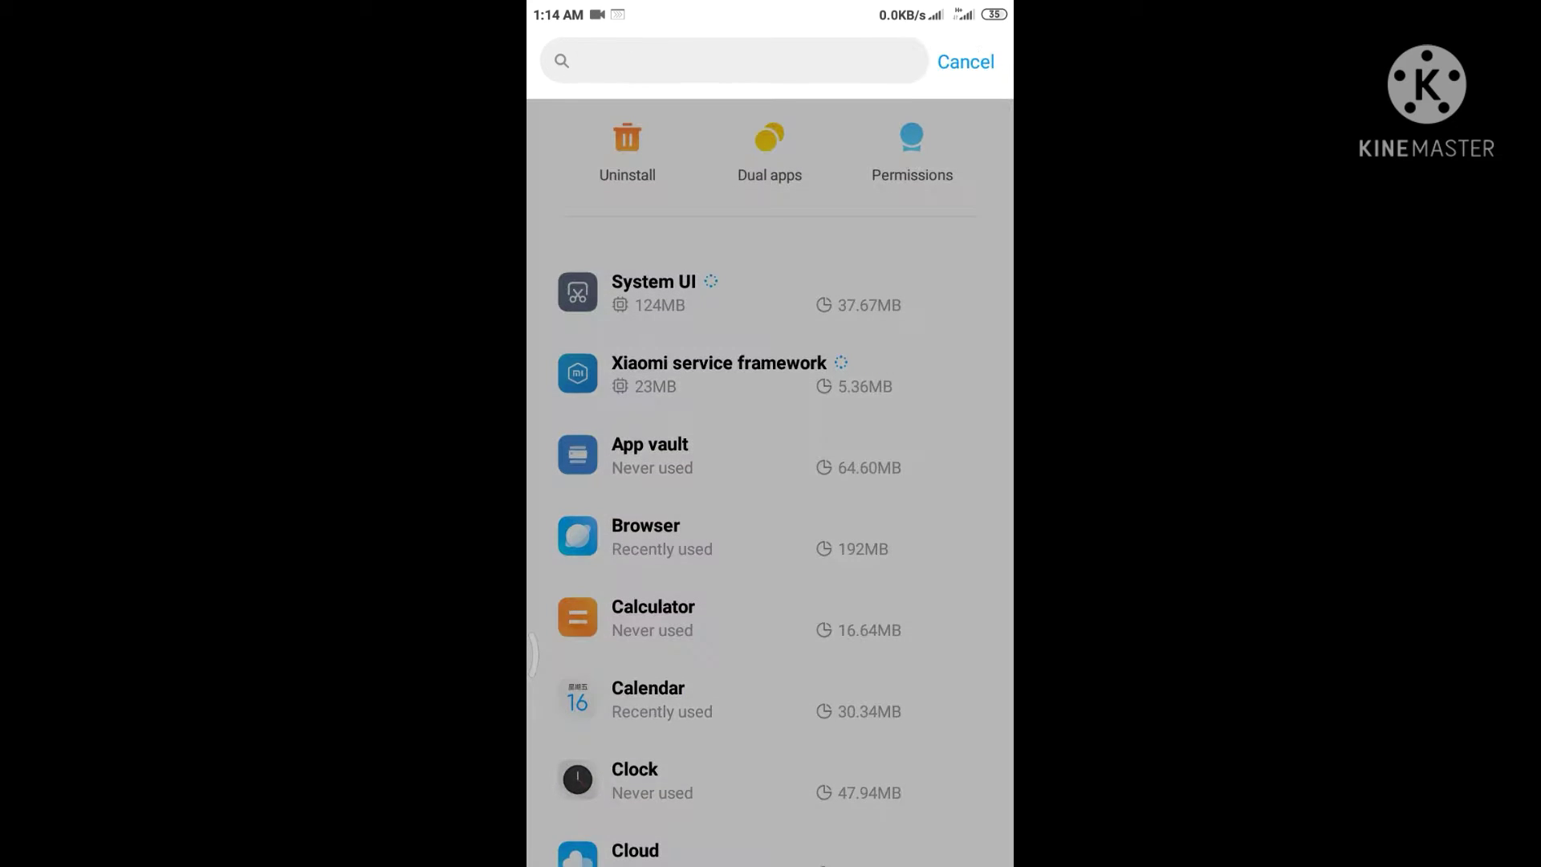
text(server)
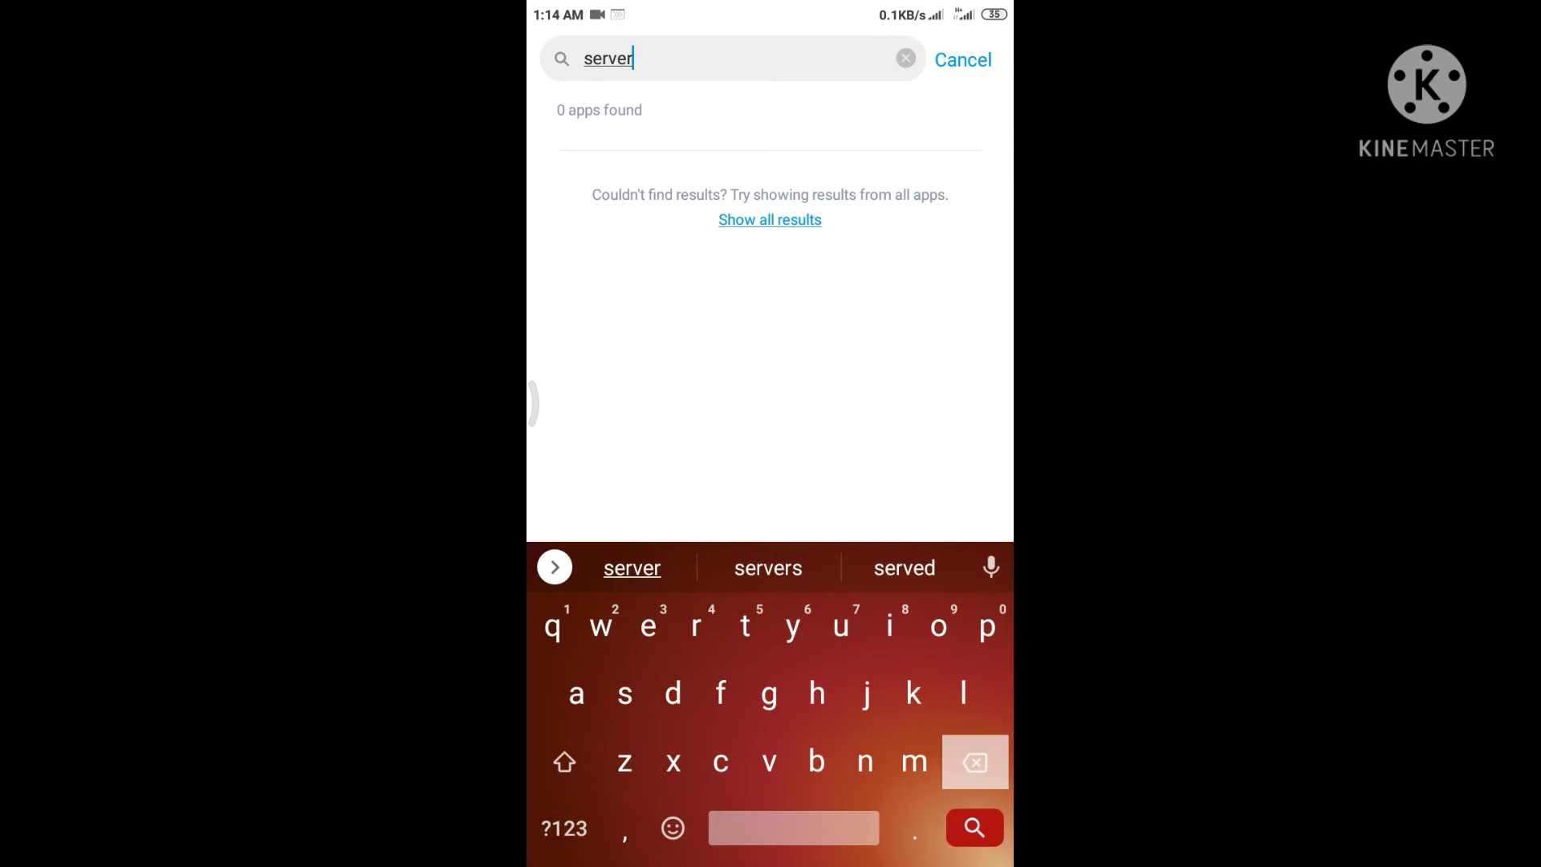
click(905, 58)
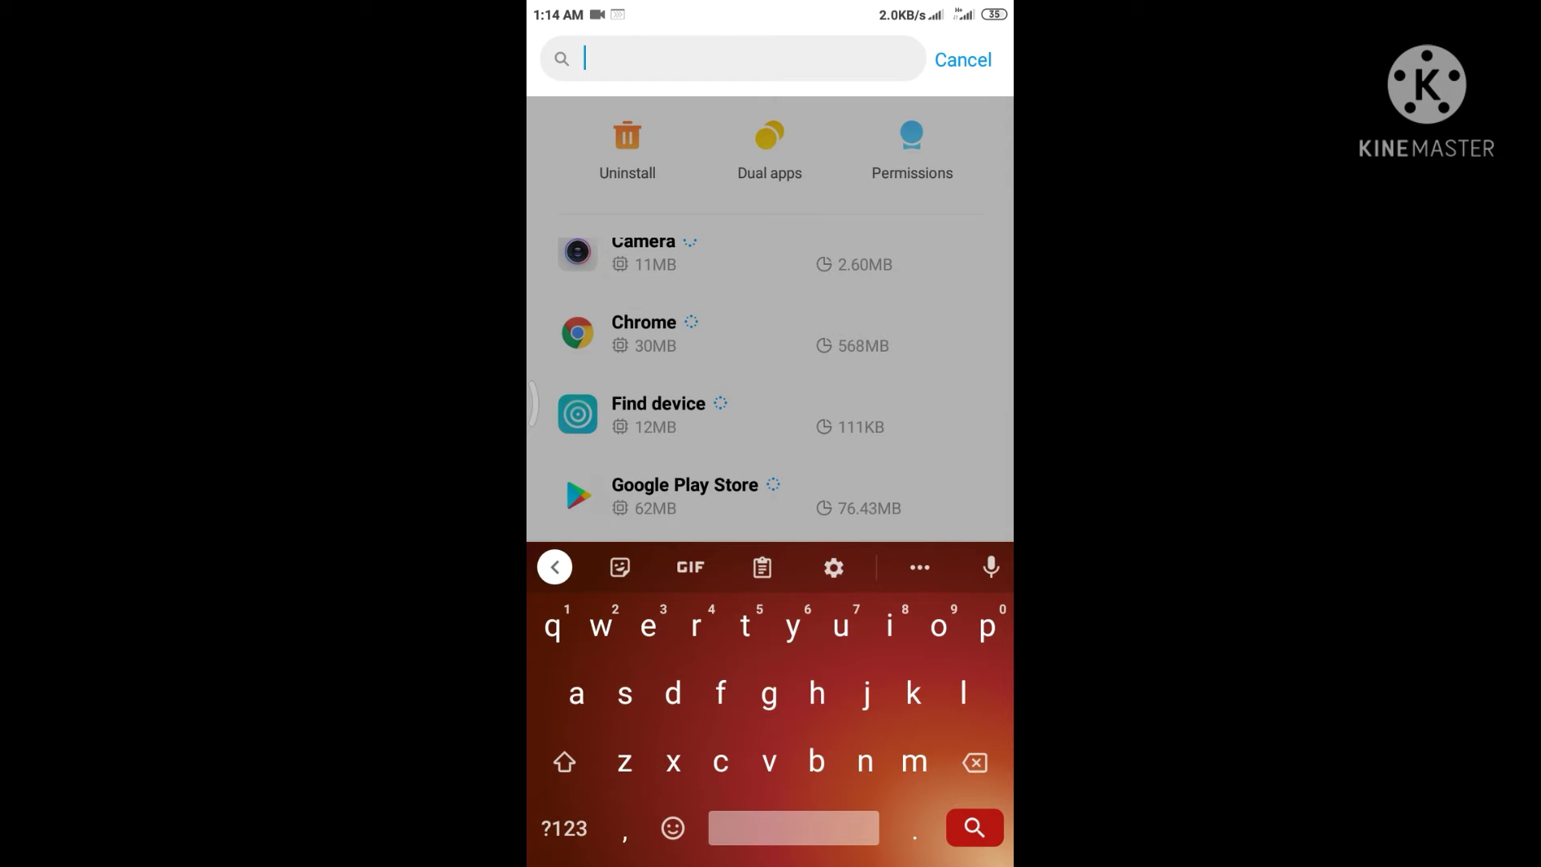
click(963, 58)
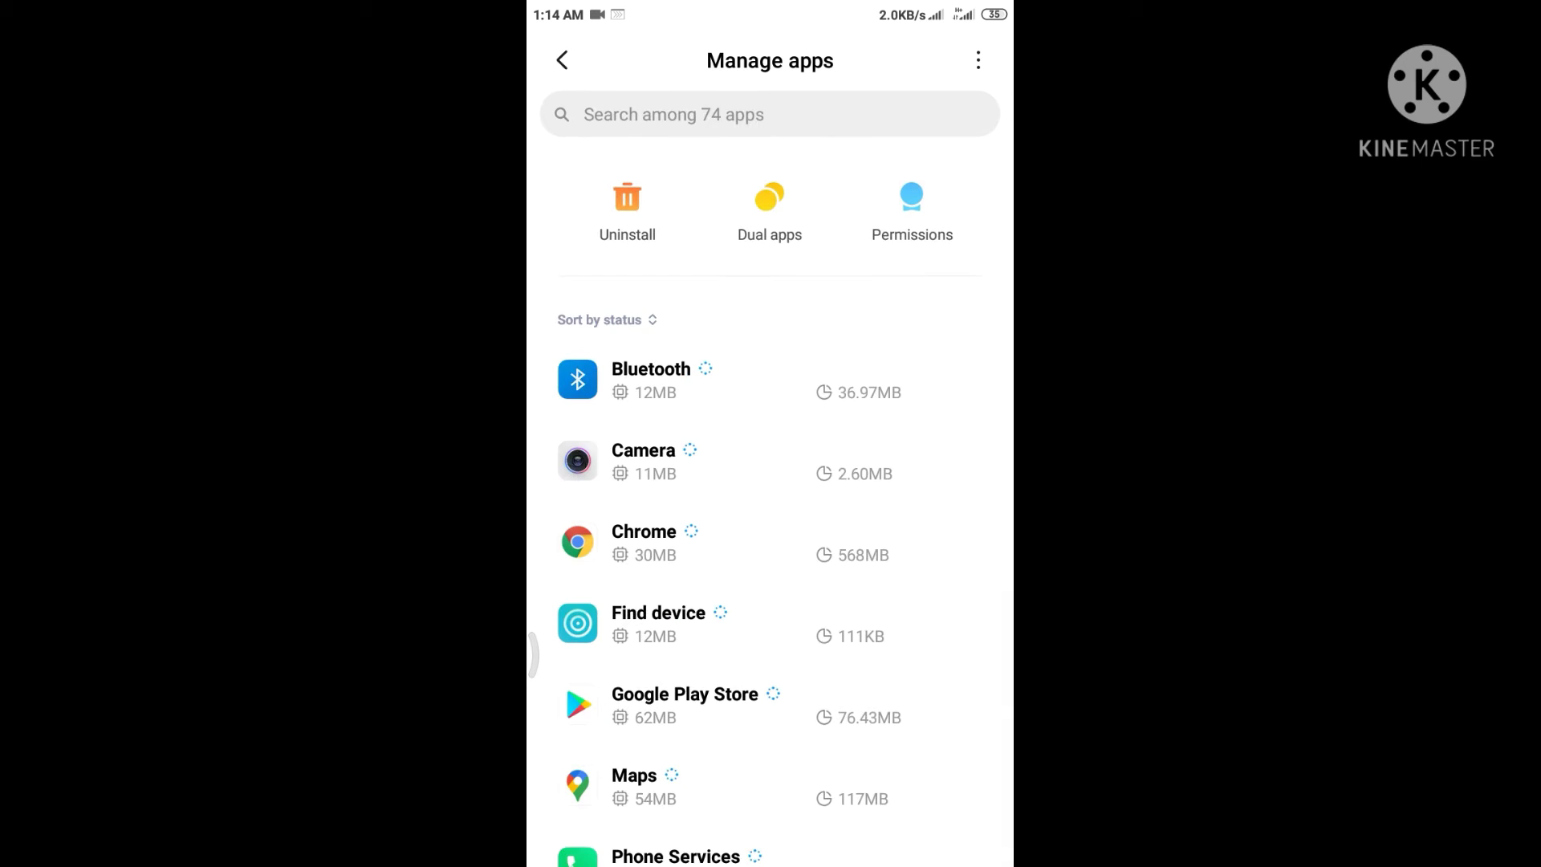
Scroll through the 74 installed apps toward Google Play Store.
scroll(down, 3)
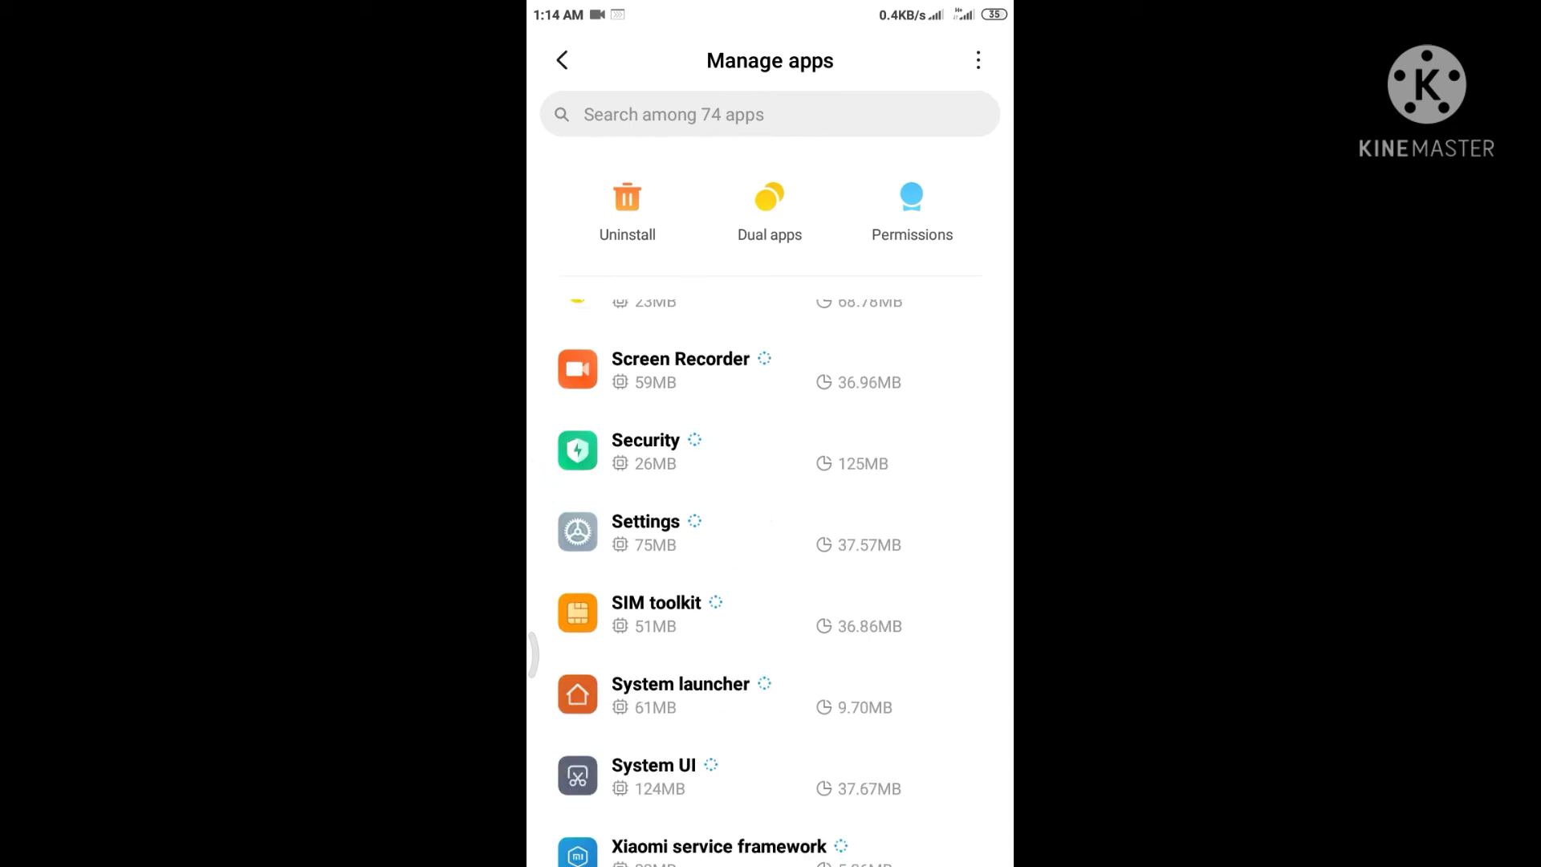
scroll(down, 3)
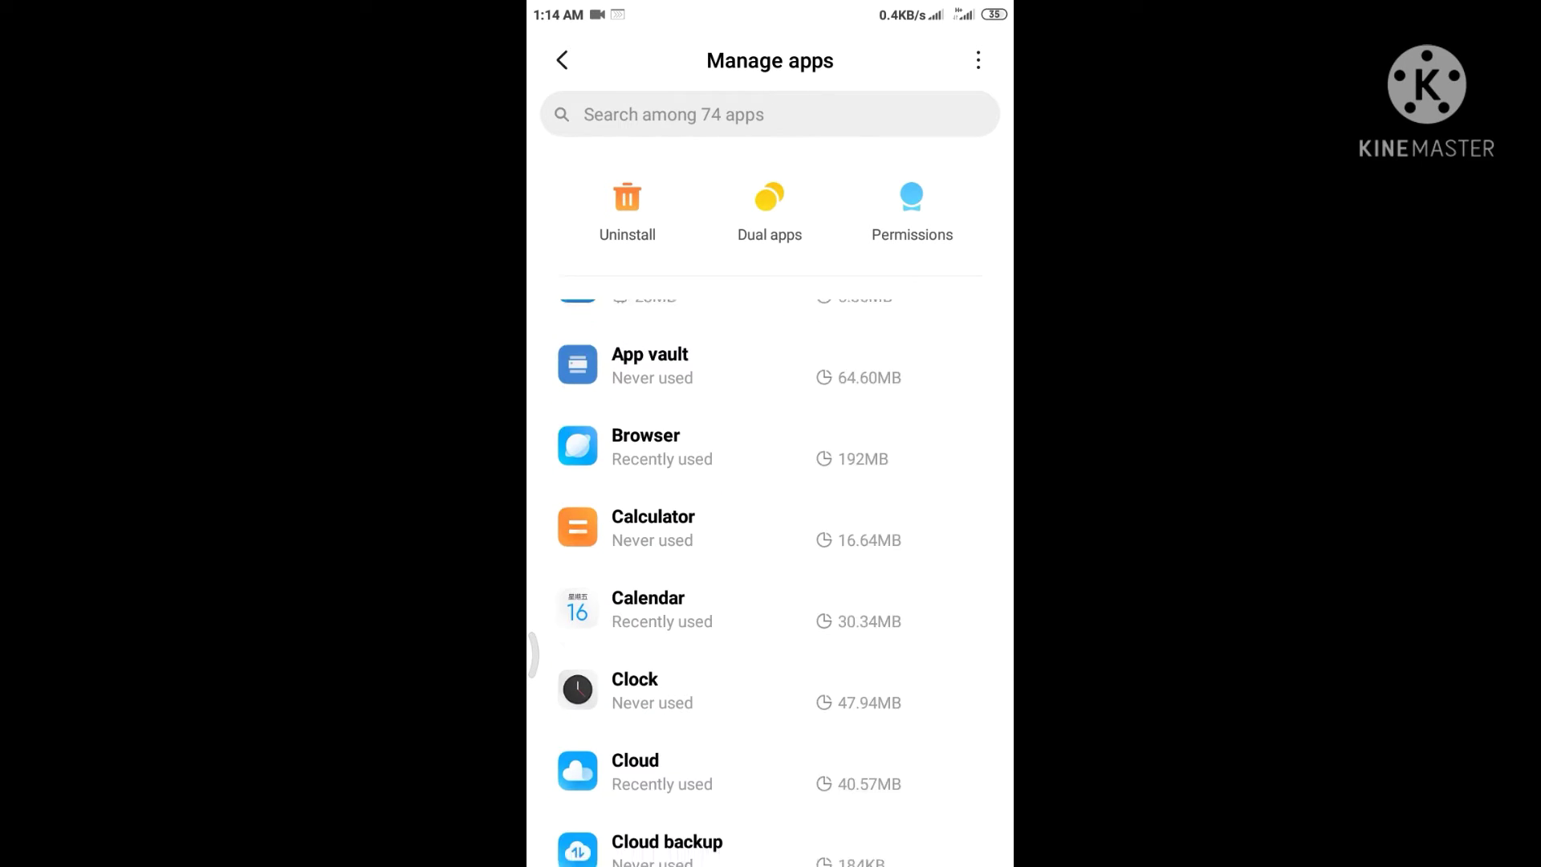
scroll(down, 3)
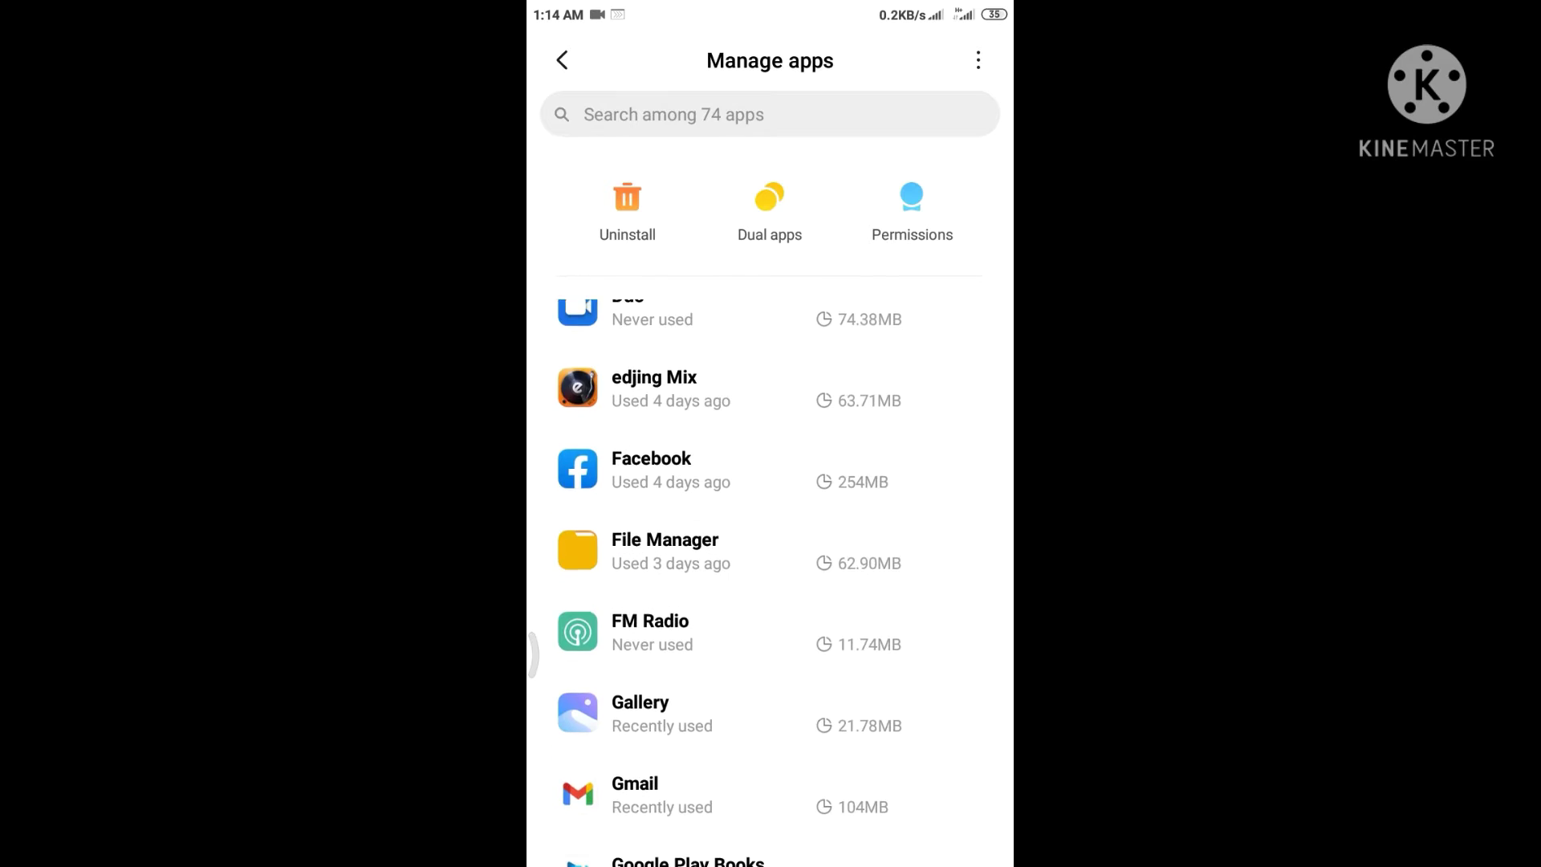
scroll(down, 3)
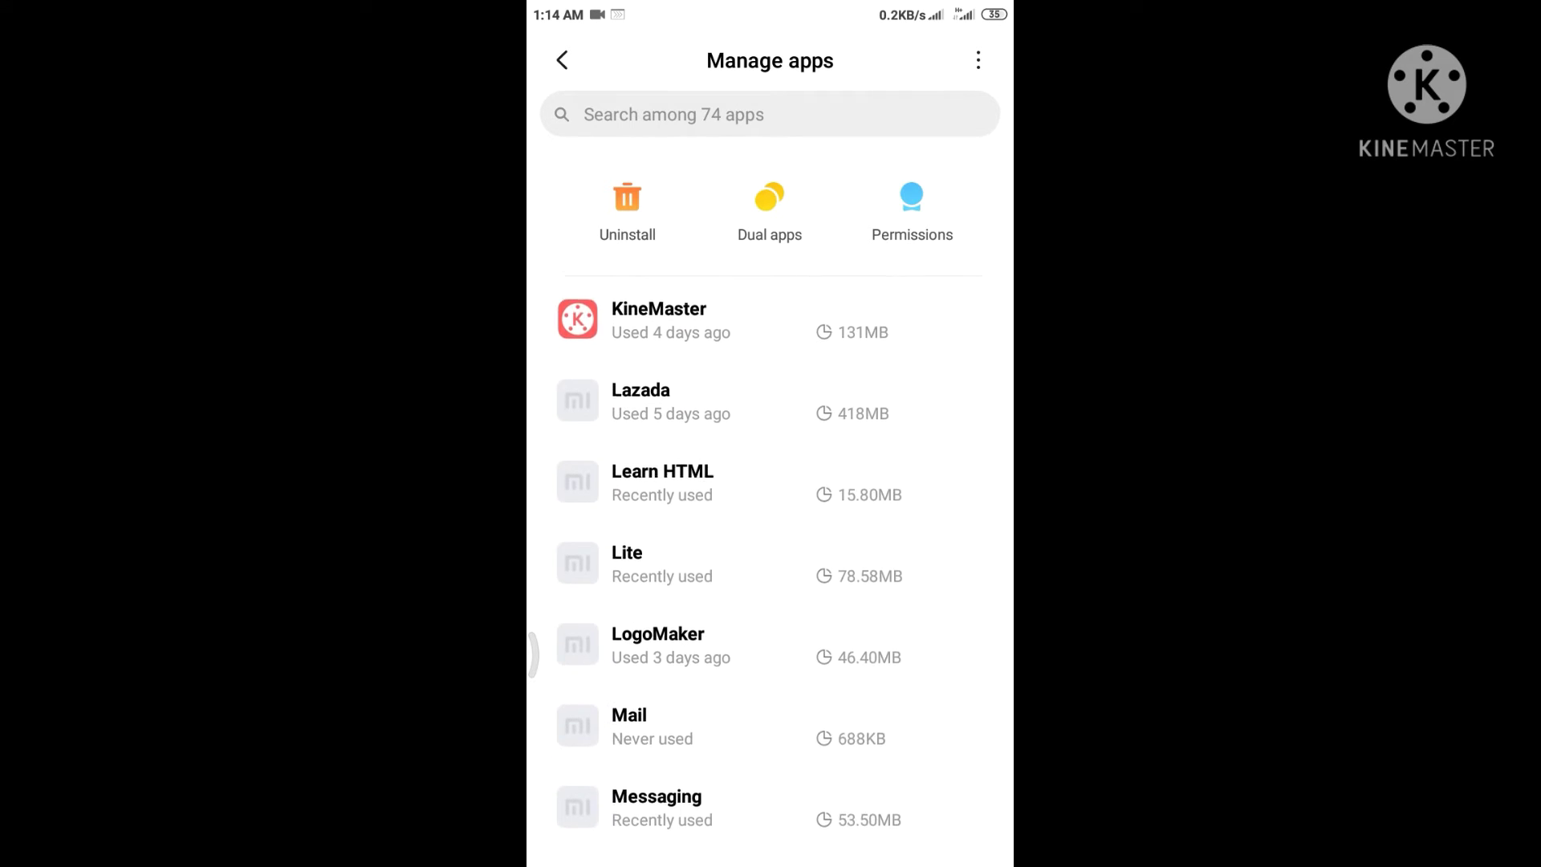
scroll(down, 3)
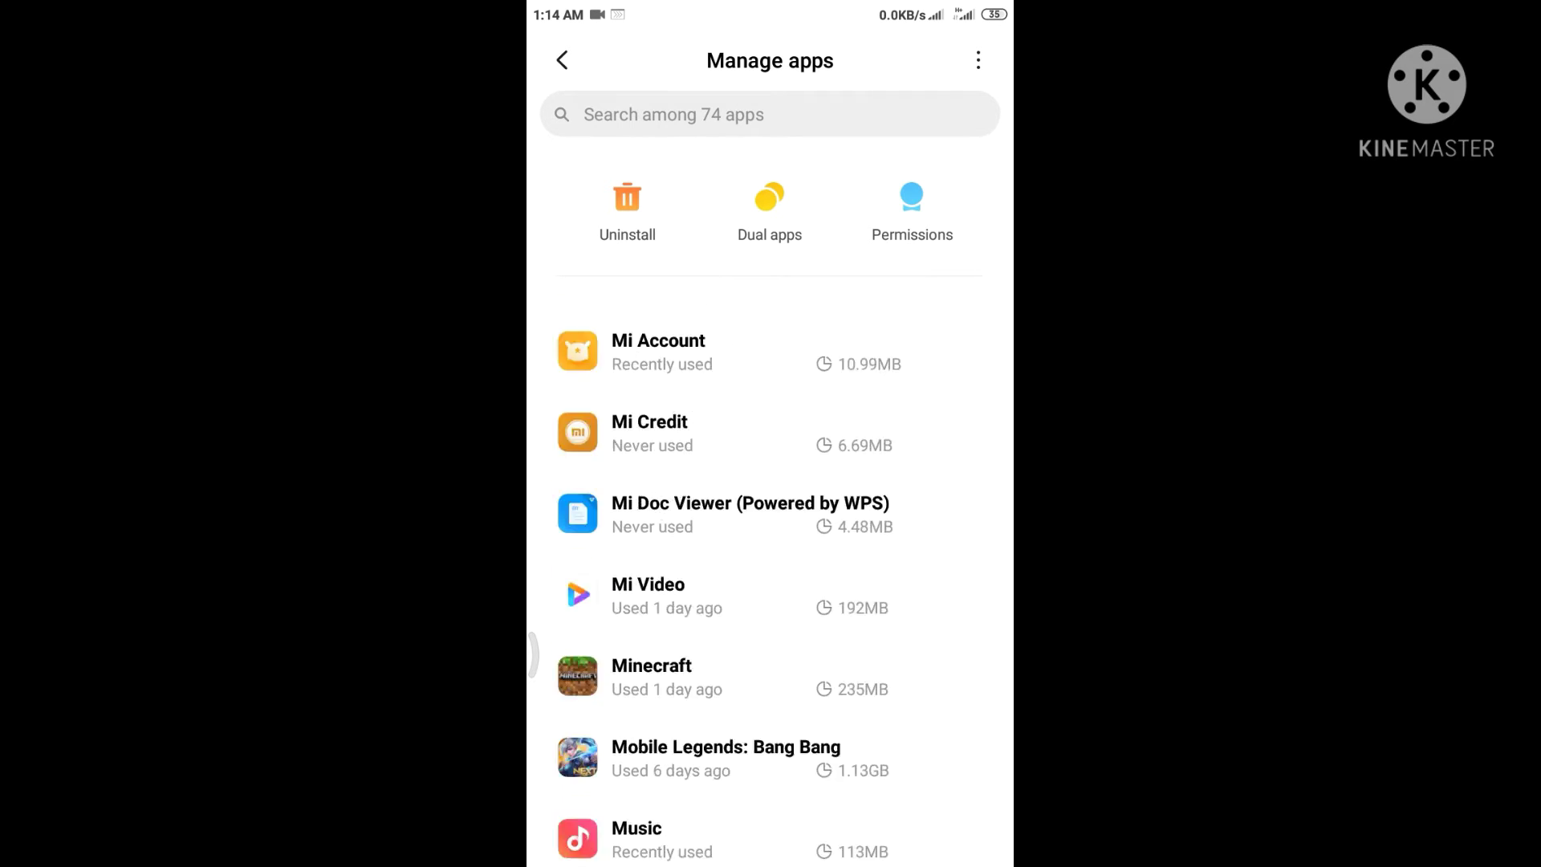
scroll(down, 3)
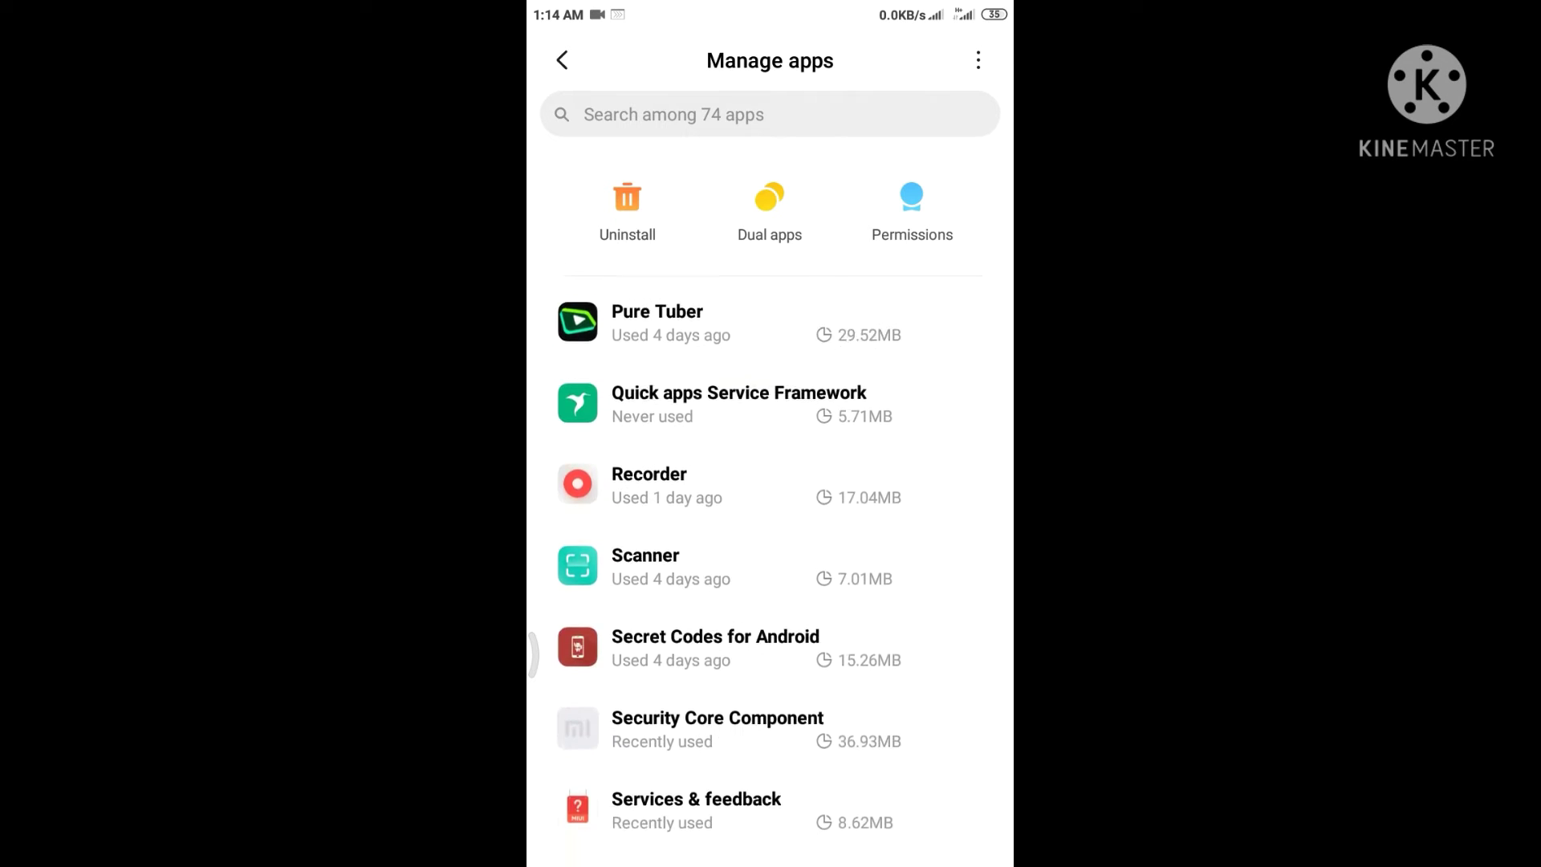
scroll(down, 3)
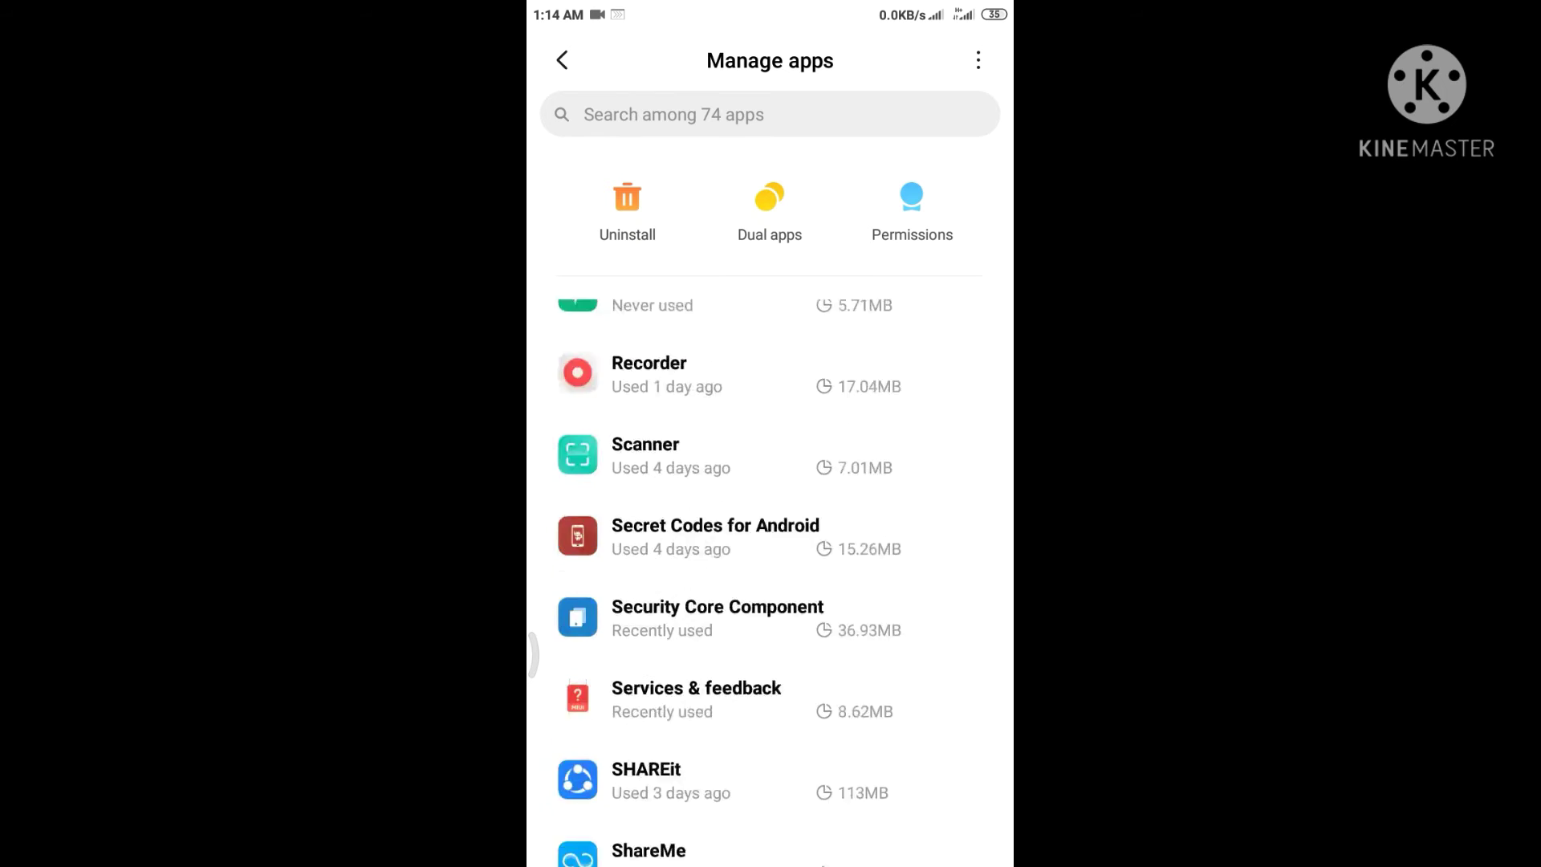
scroll(down, 3)
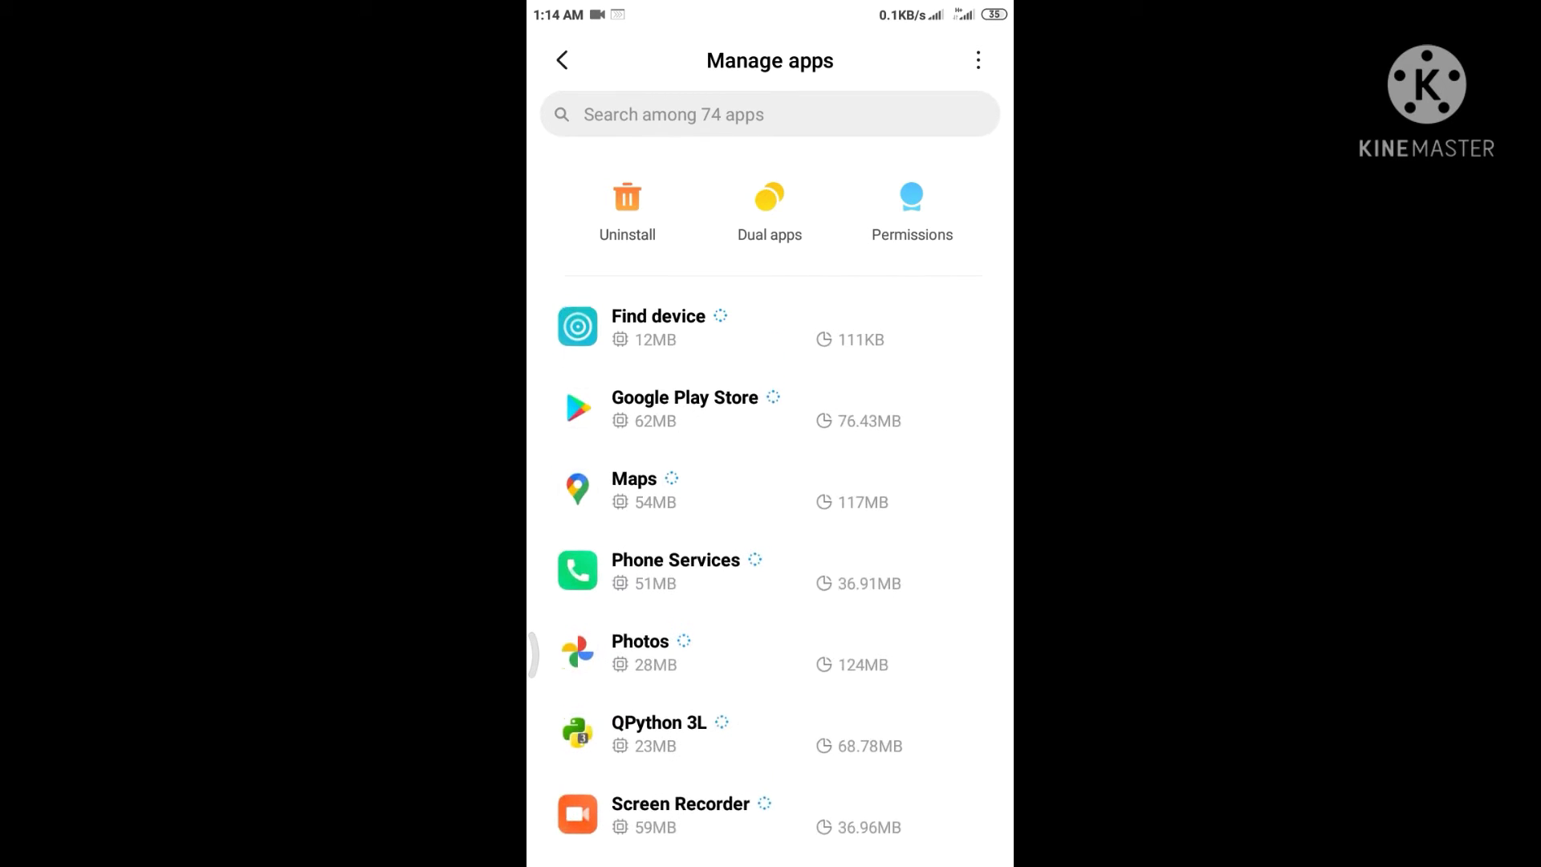
Return to Apps, reopen Manage apps, and select Google Play Store from the list.
click(561, 60)
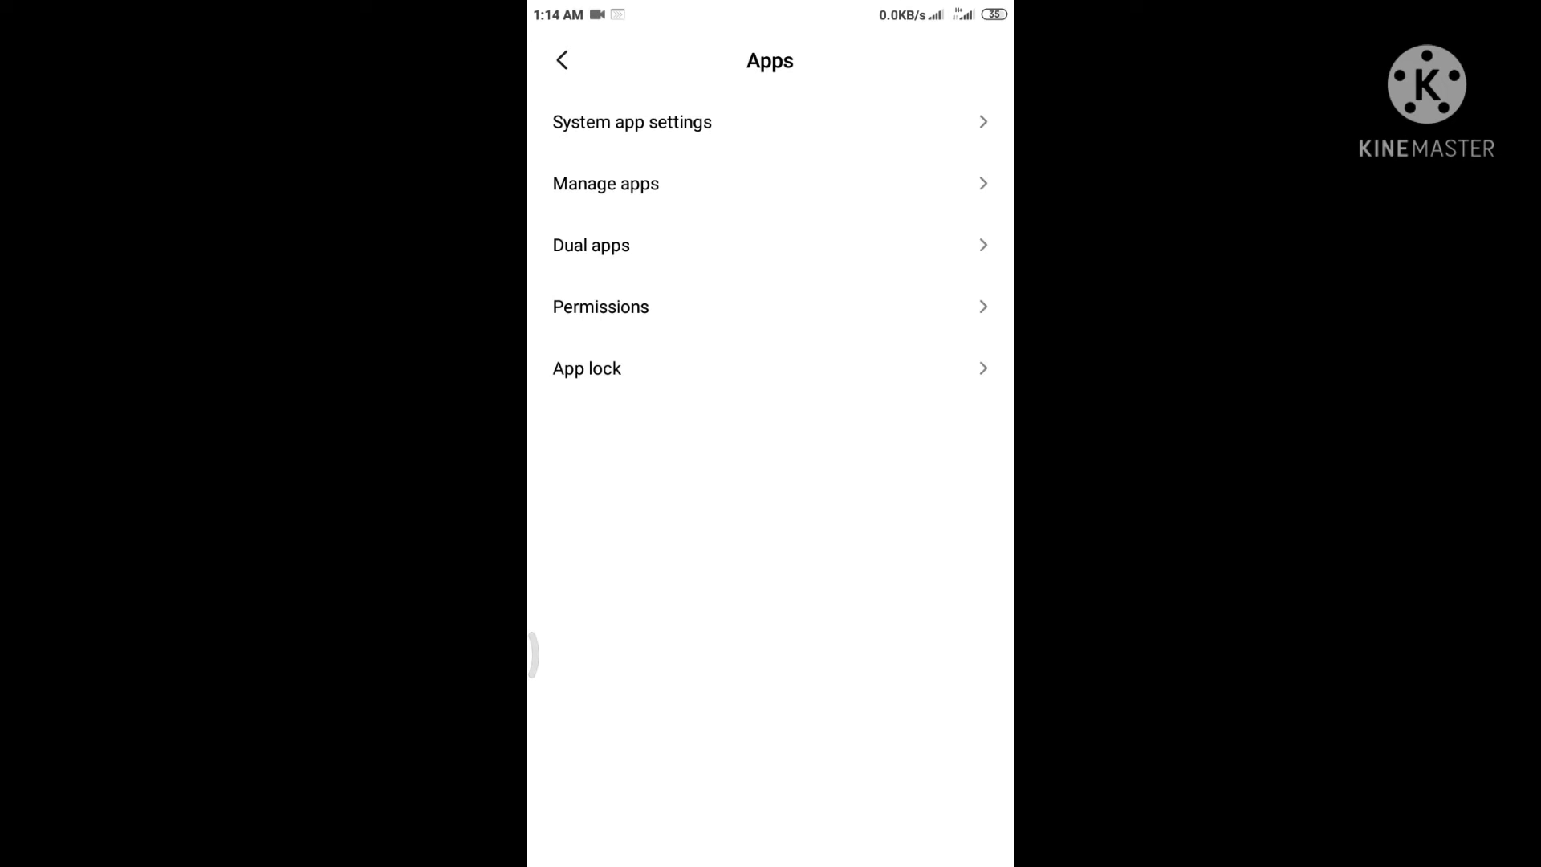
click(631, 122)
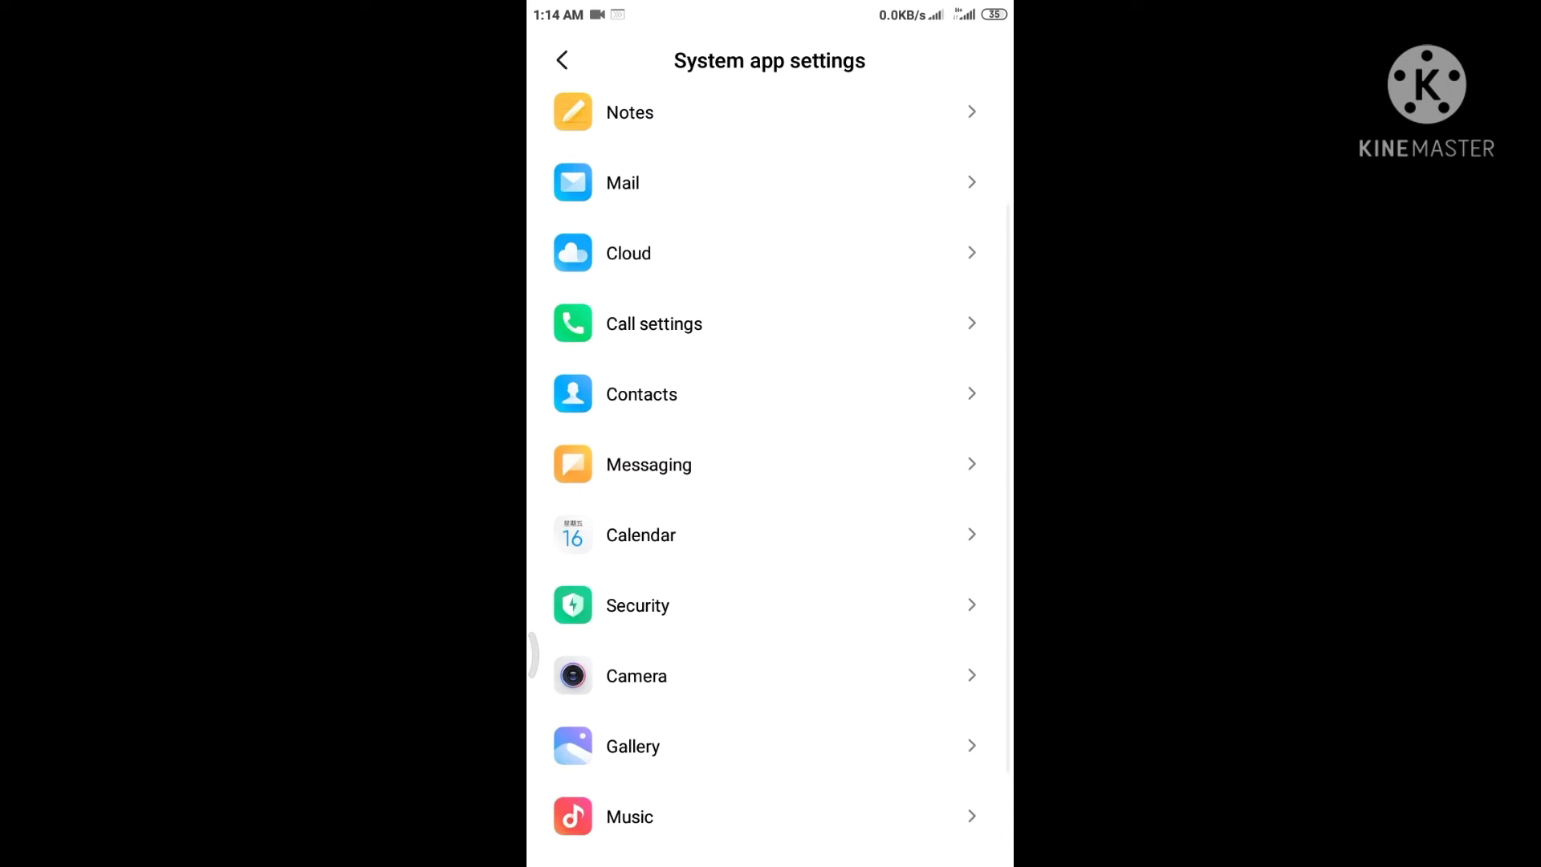
scroll(down, 3)
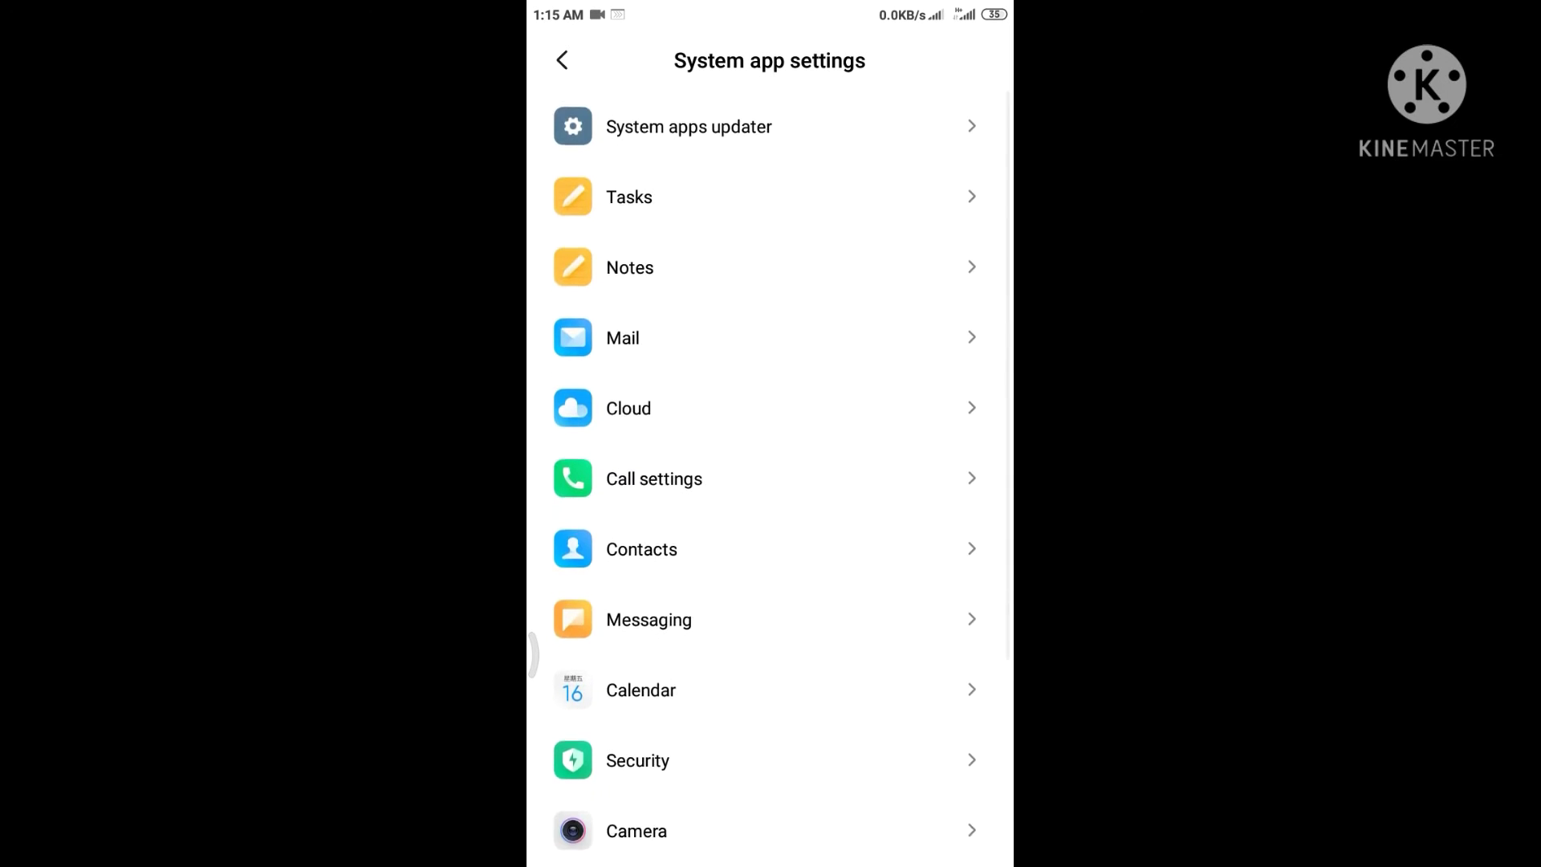
click(562, 60)
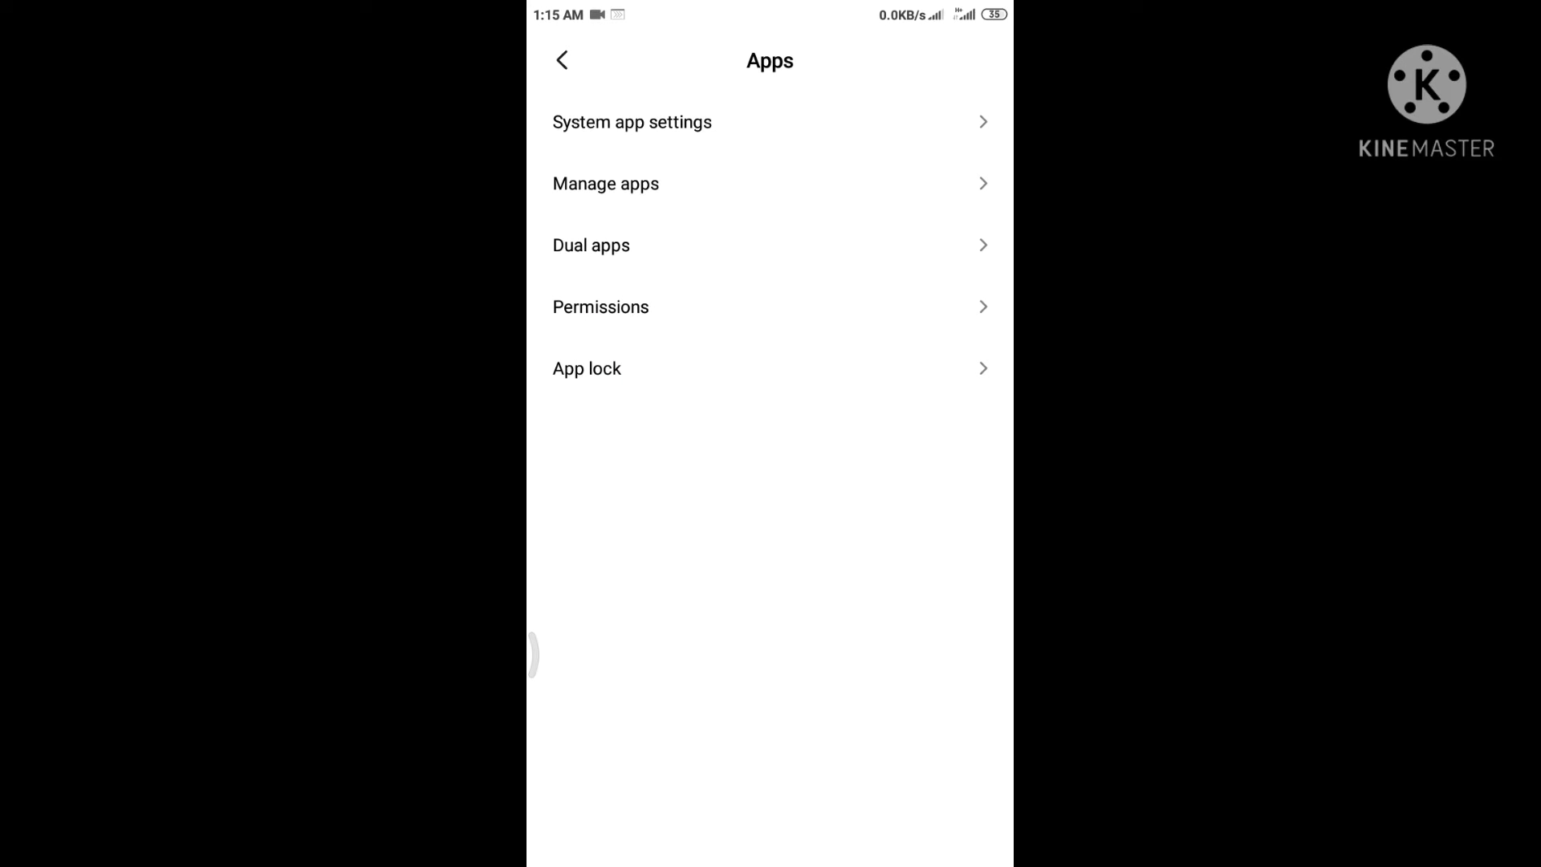
click(605, 184)
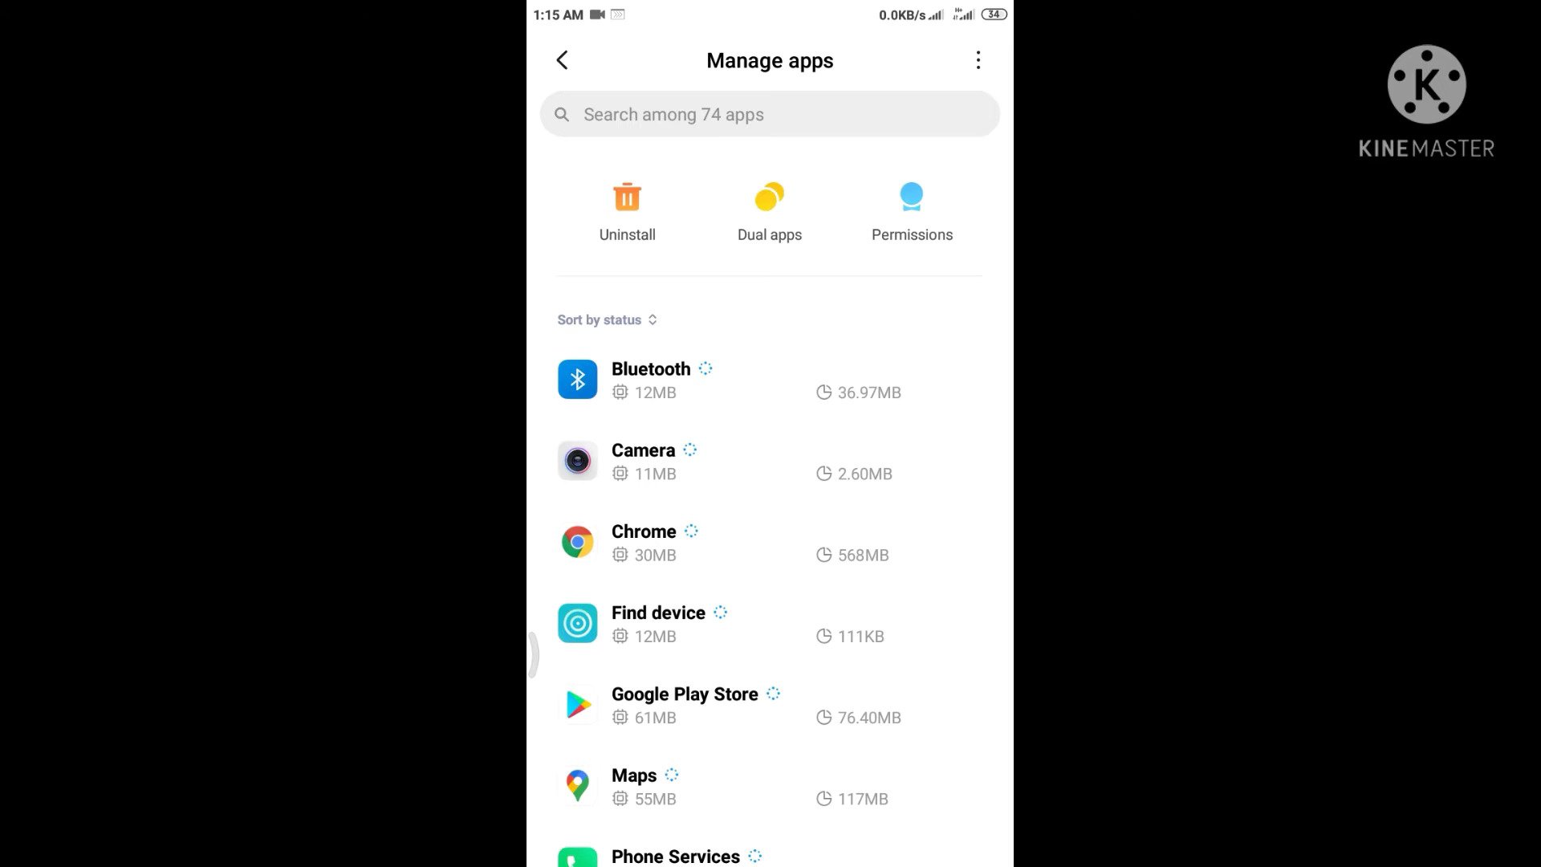
scroll(down, 3)
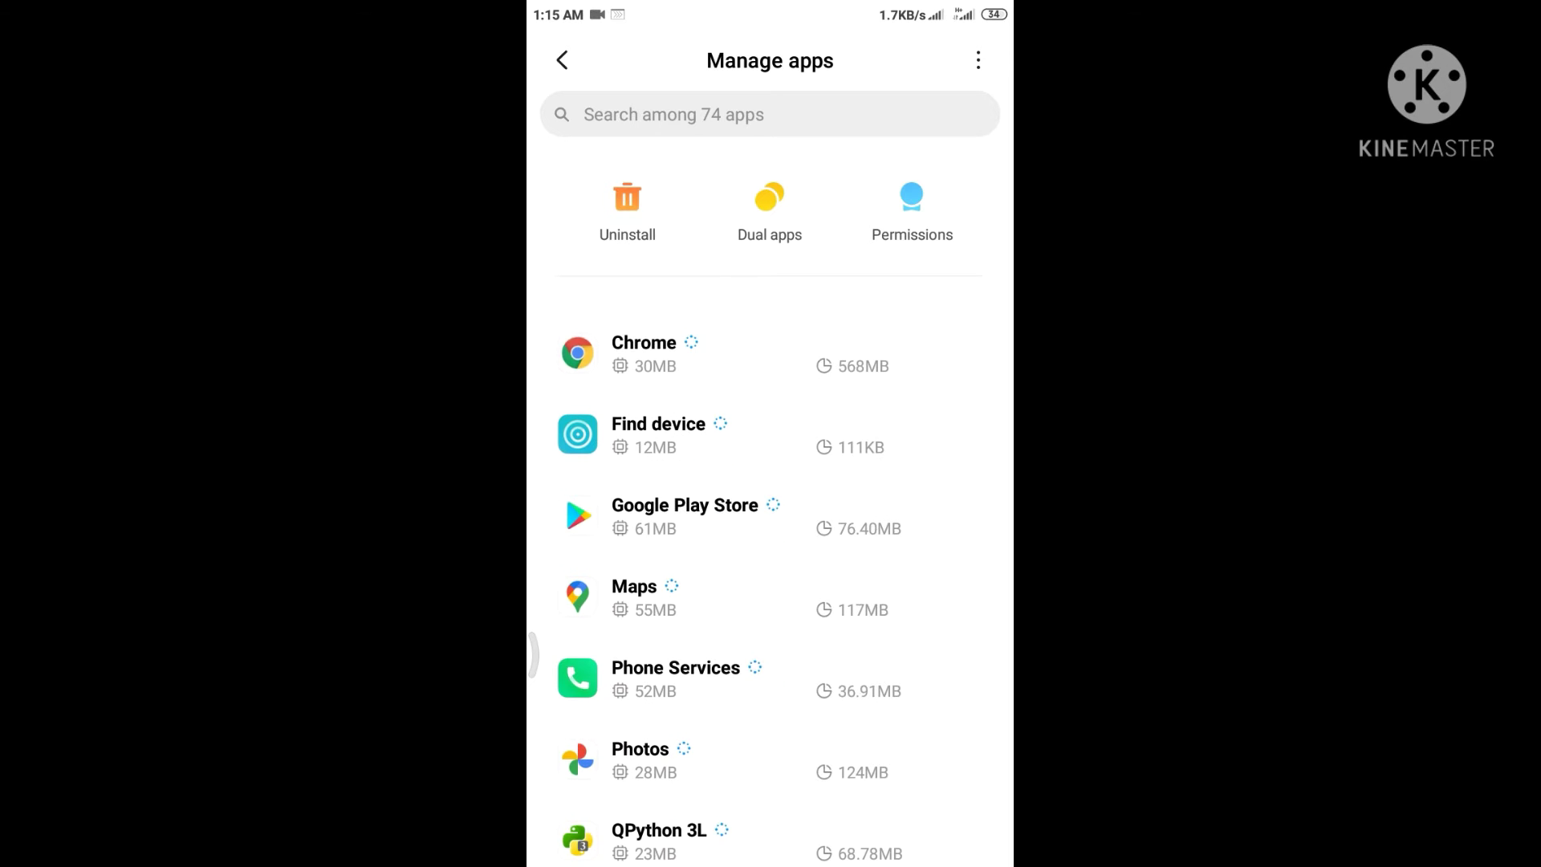
click(684, 516)
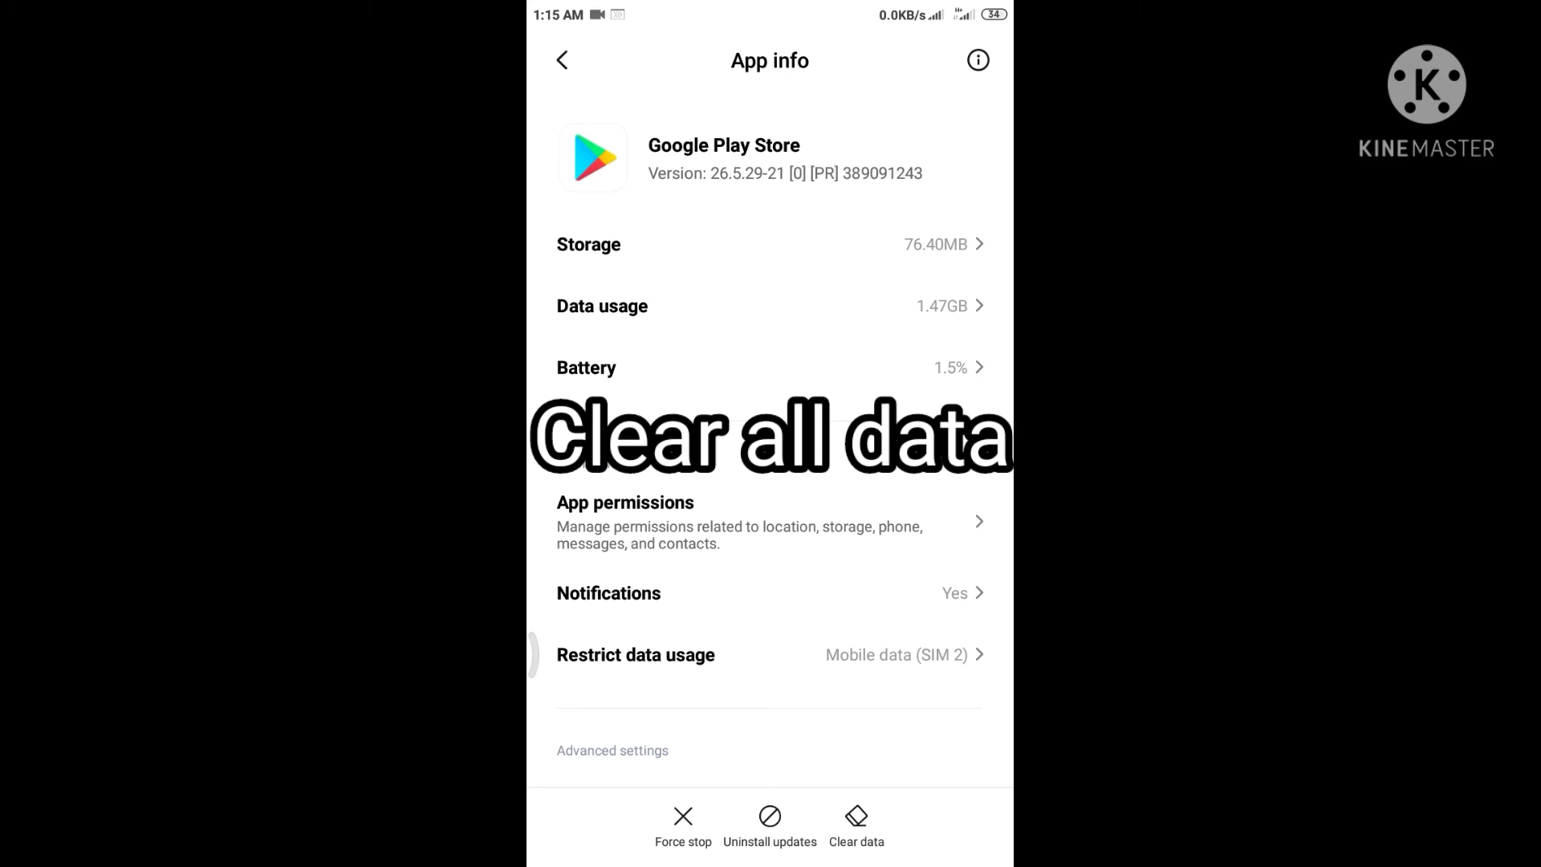
Clear all of Google Play Store's data and confirm the deletion with OK.
click(854, 823)
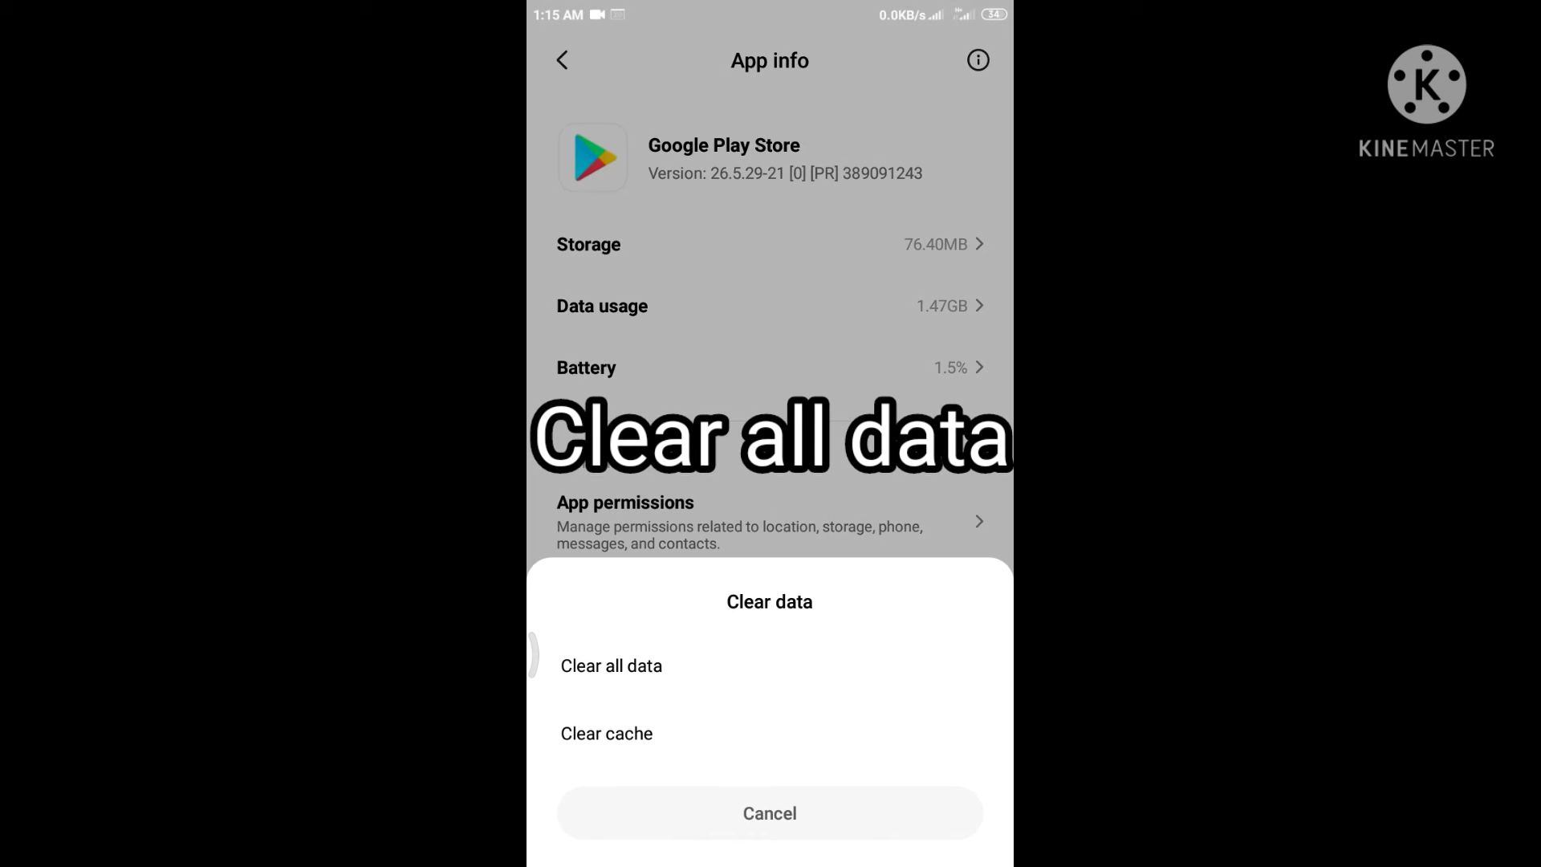
click(610, 665)
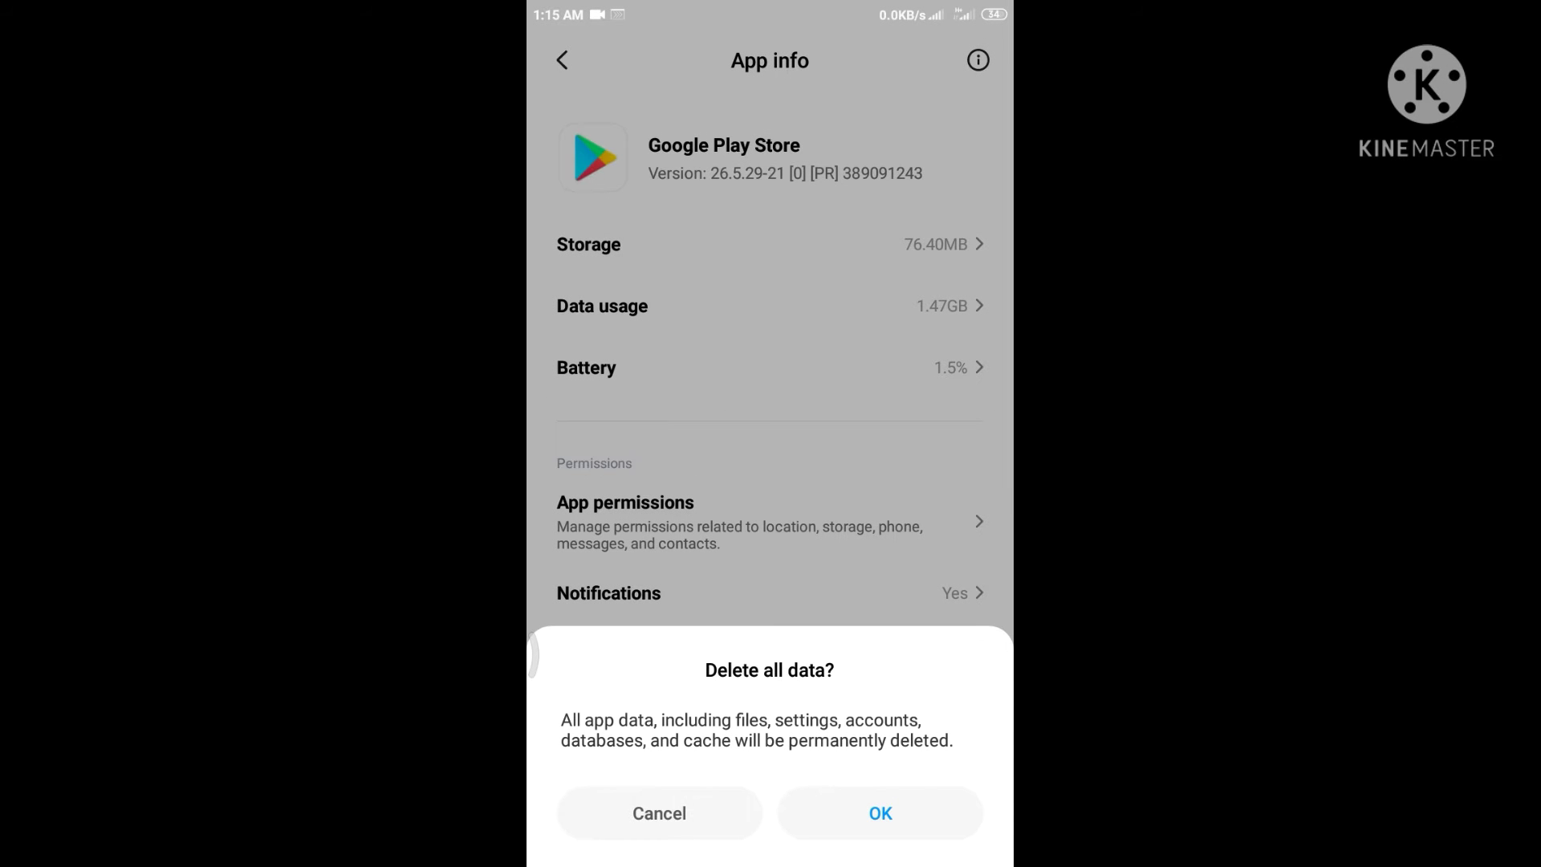
click(877, 813)
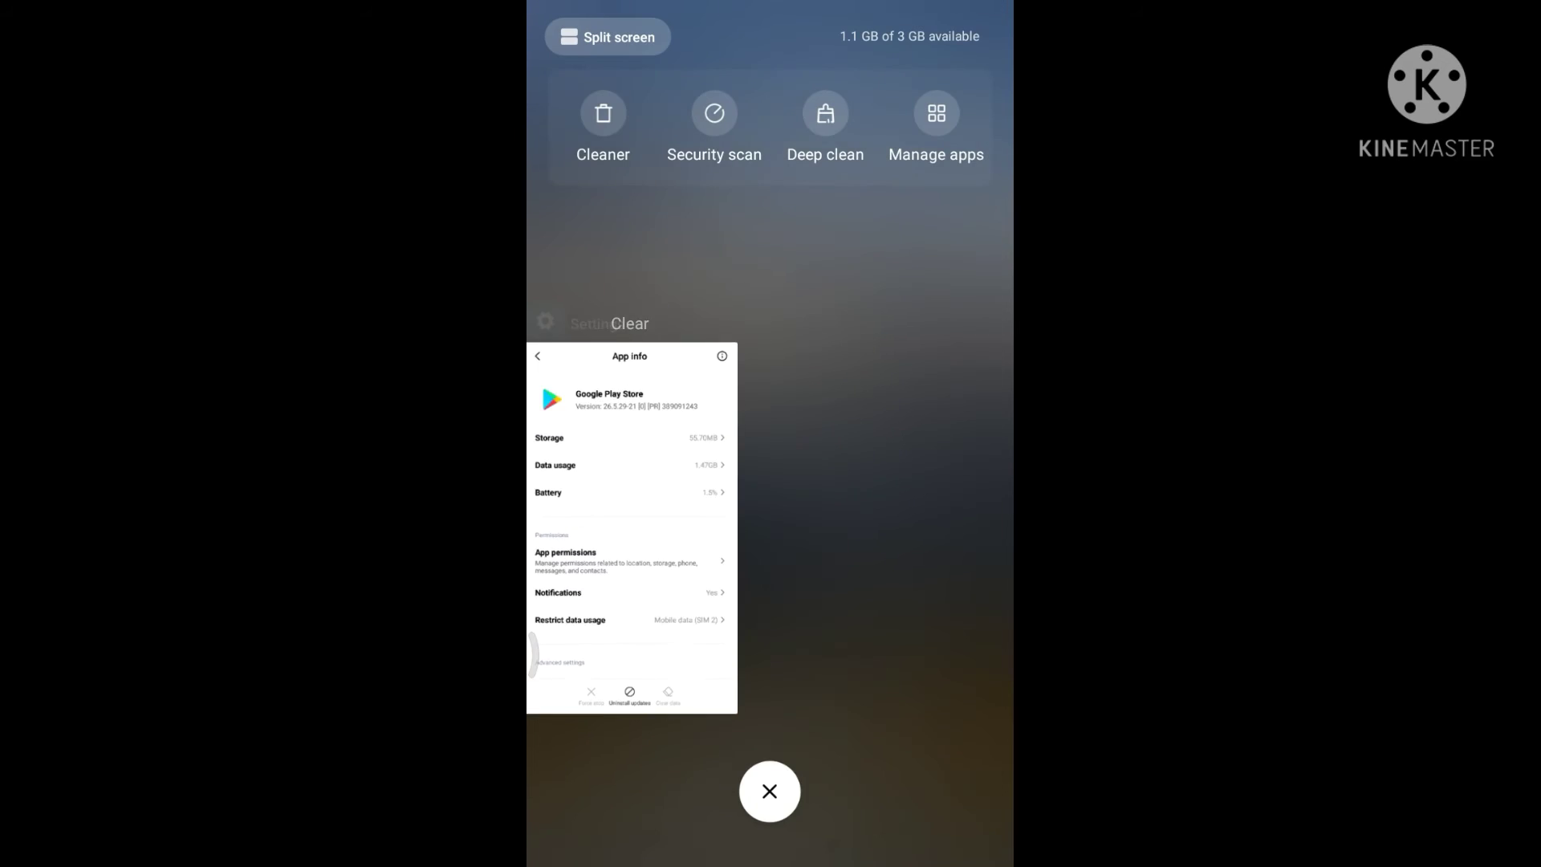
Clear recent apps, swipe to the Play Store home page, and launch Play Store.
click(770, 791)
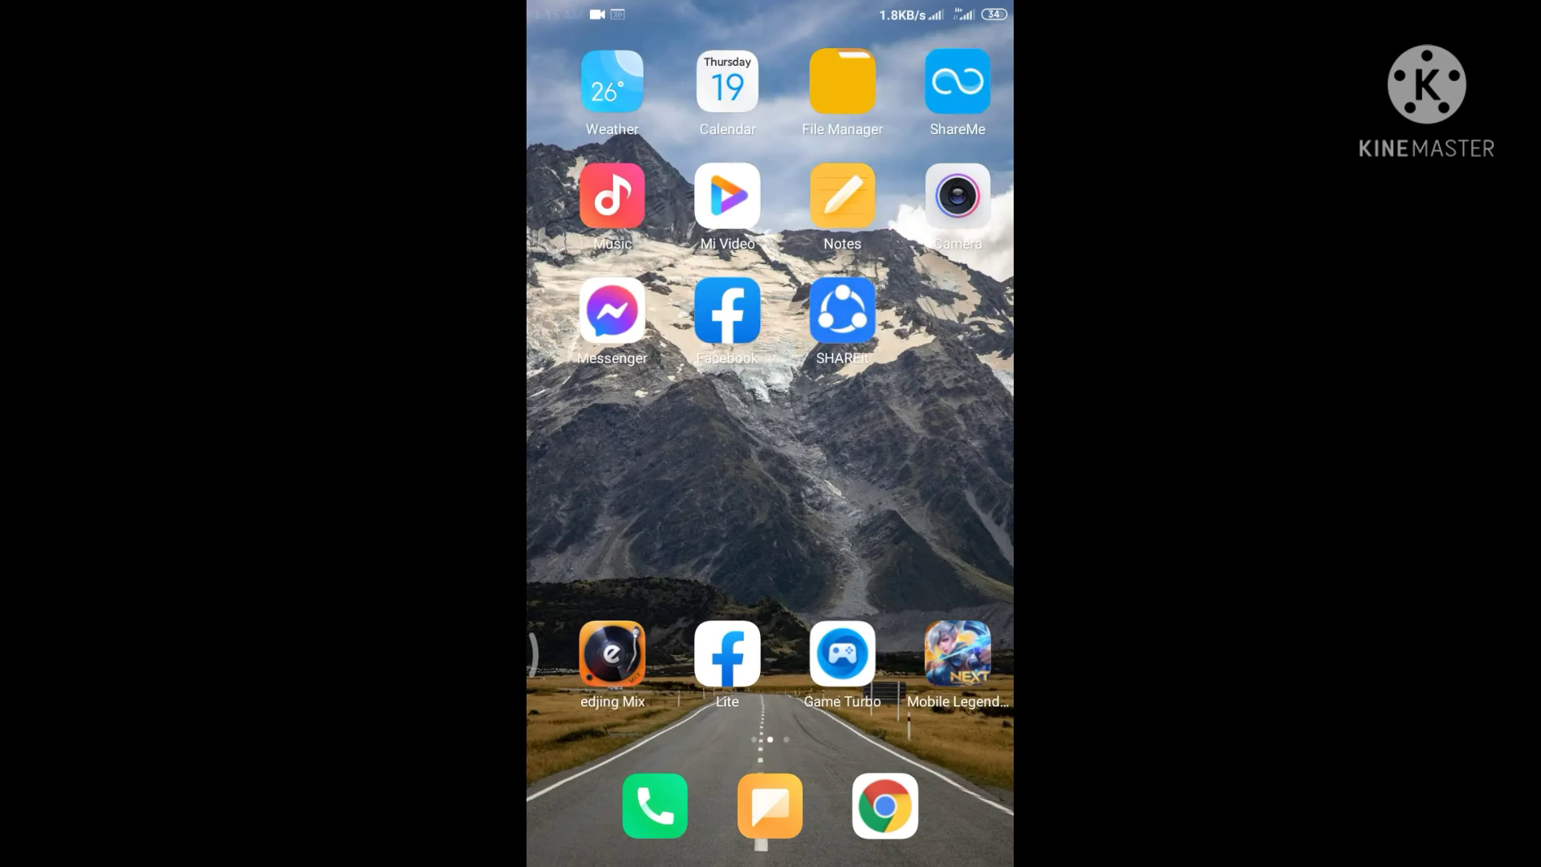
scroll(left, 3)
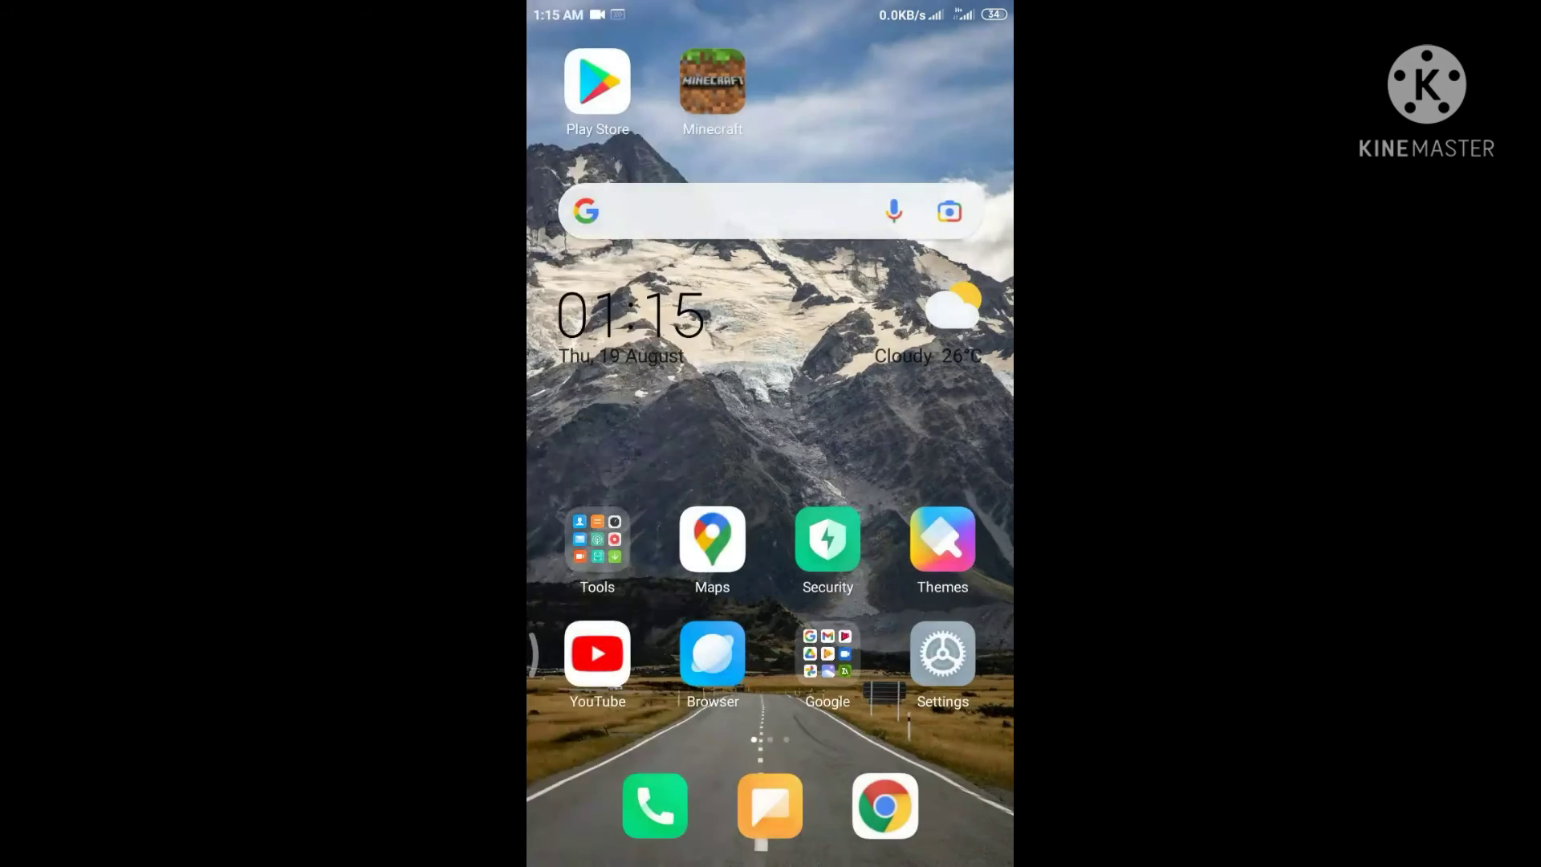
click(596, 80)
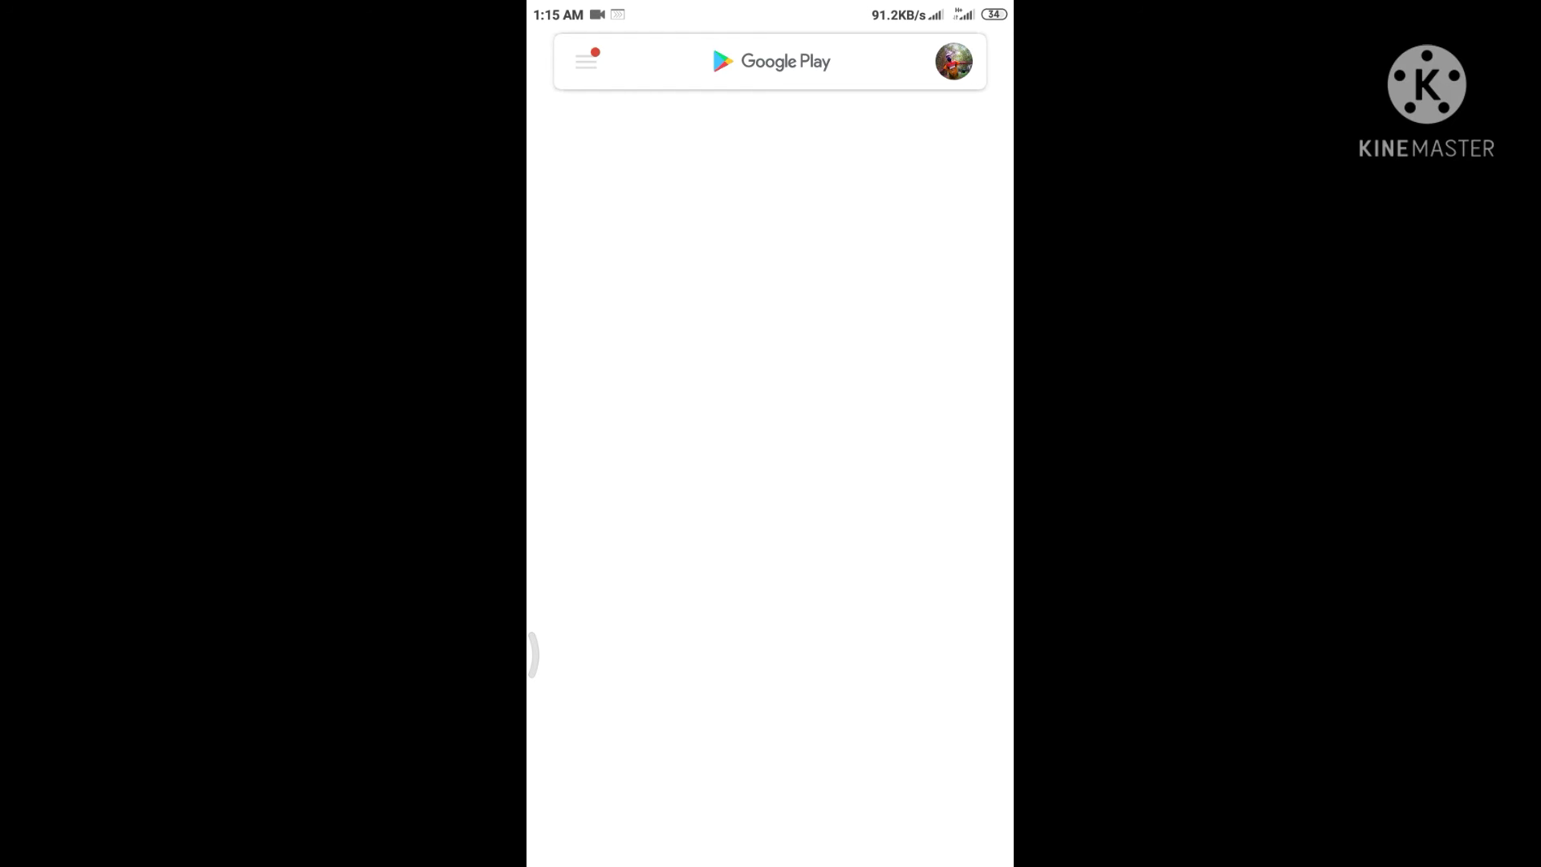
Search the Play Store for 'No' to show suggestions like nordvpn.
click(769, 61)
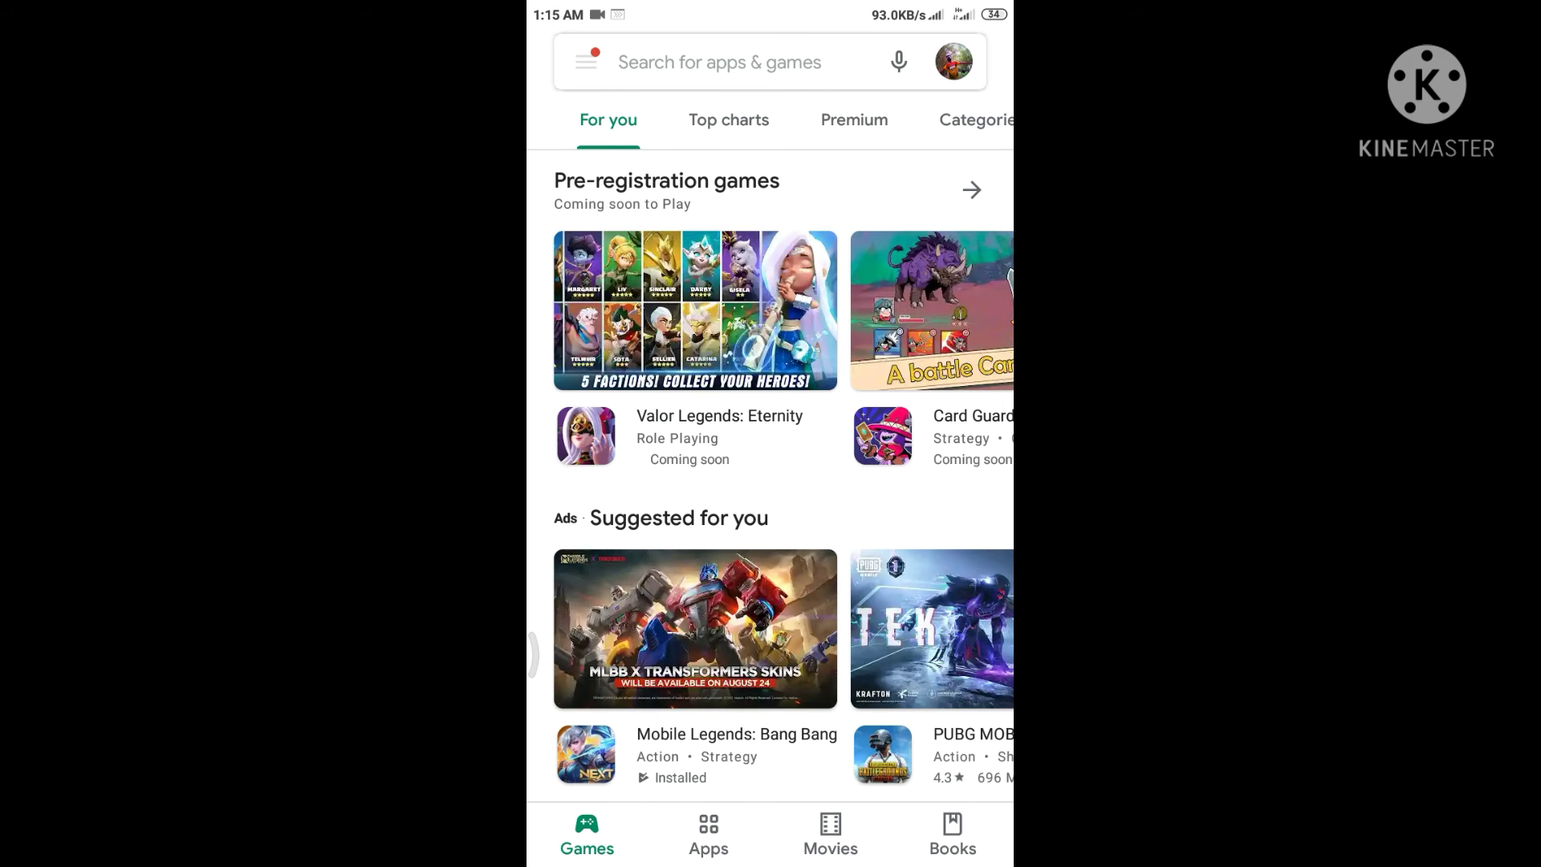
scroll(down, 3)
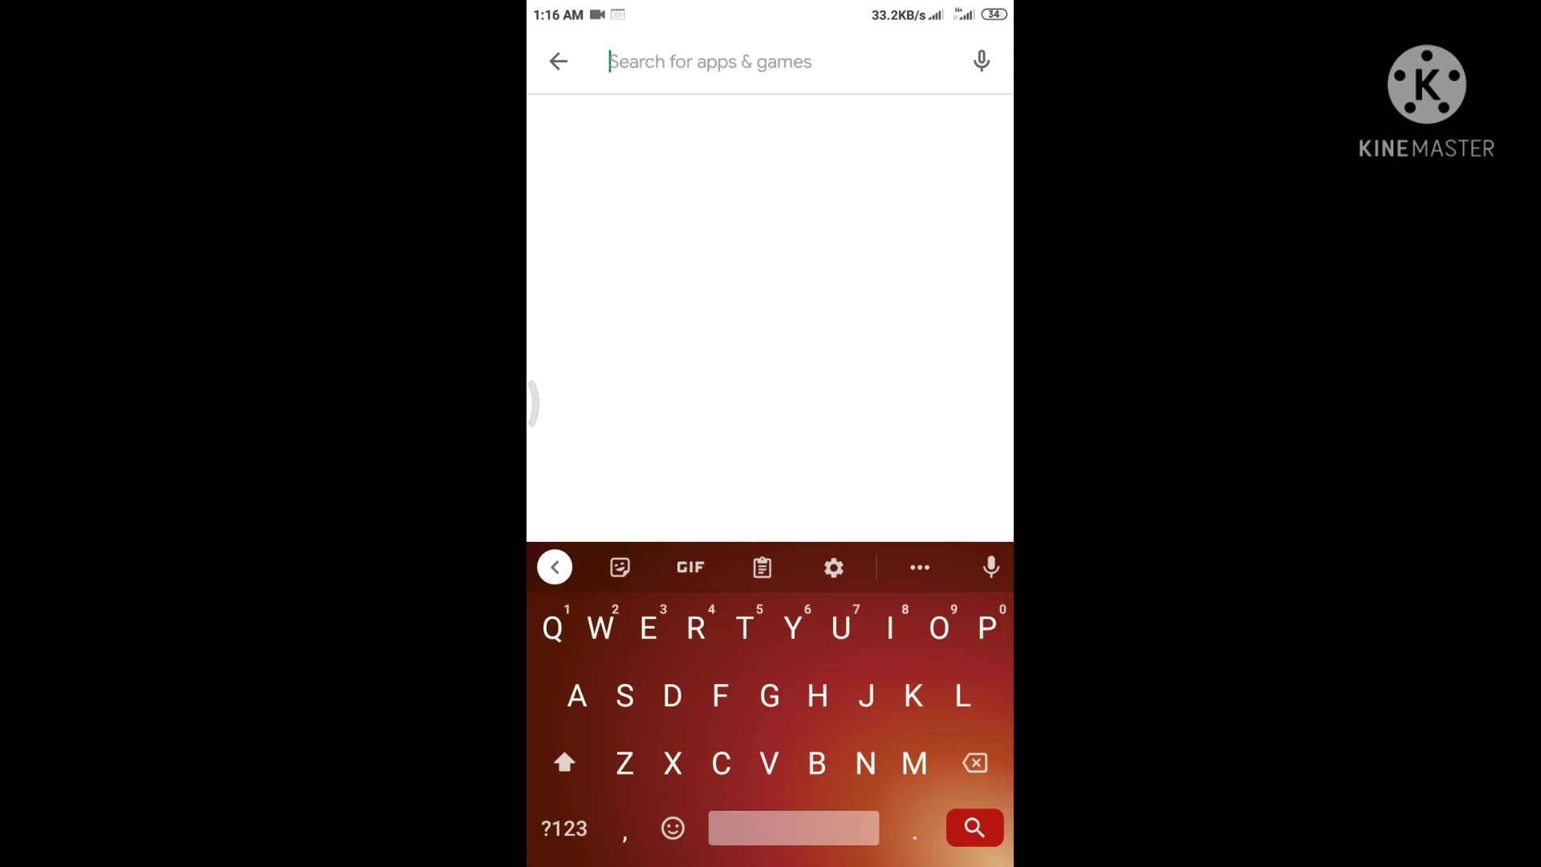
text(Nor)
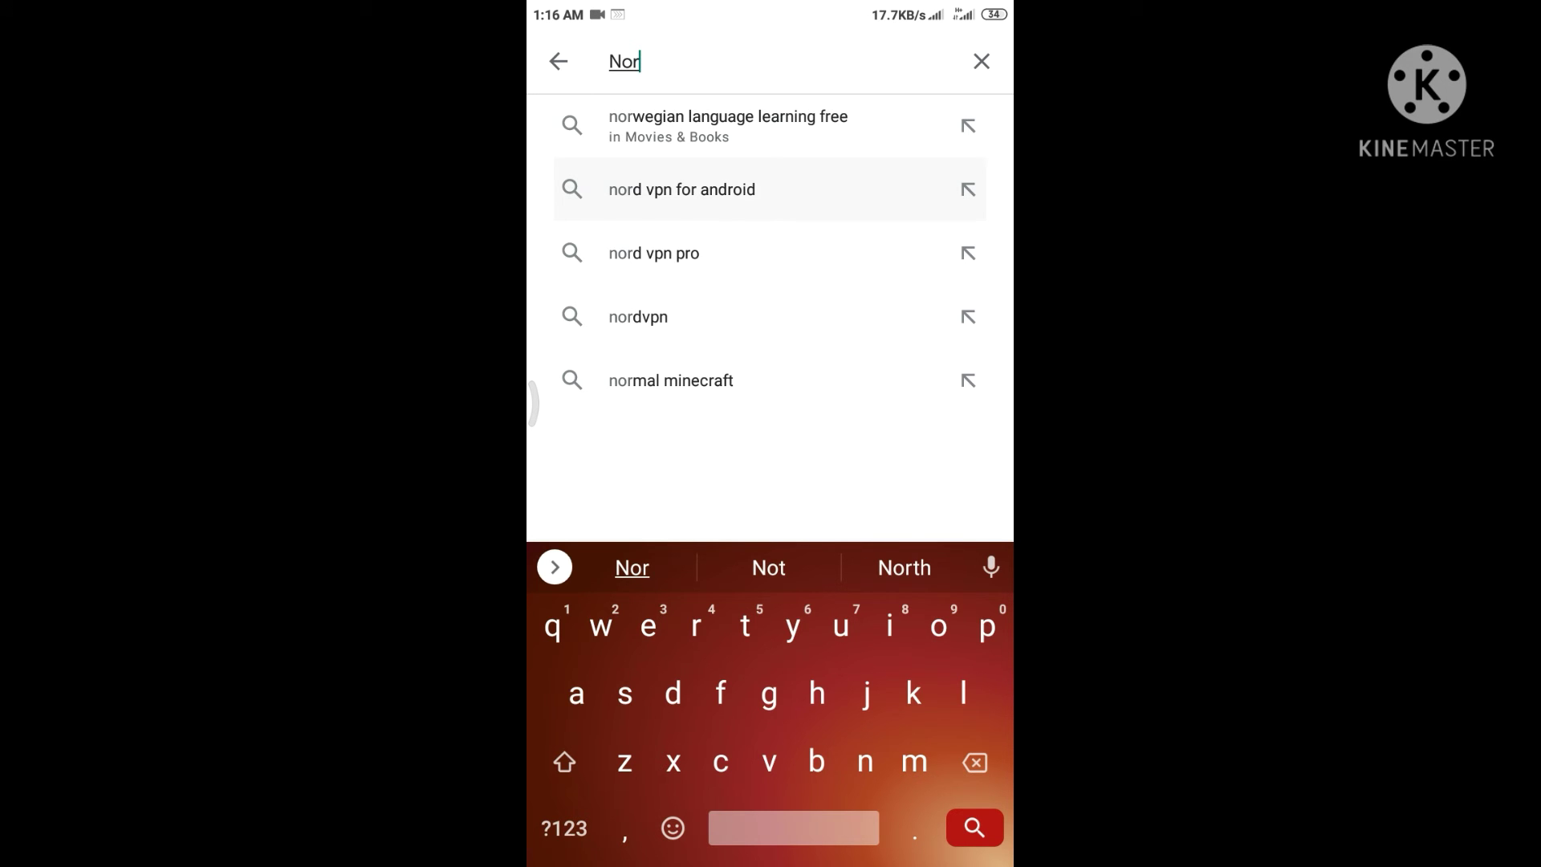
Search 'nord vpn for android' and install Who touched my phone? by MidnightDev.
click(681, 188)
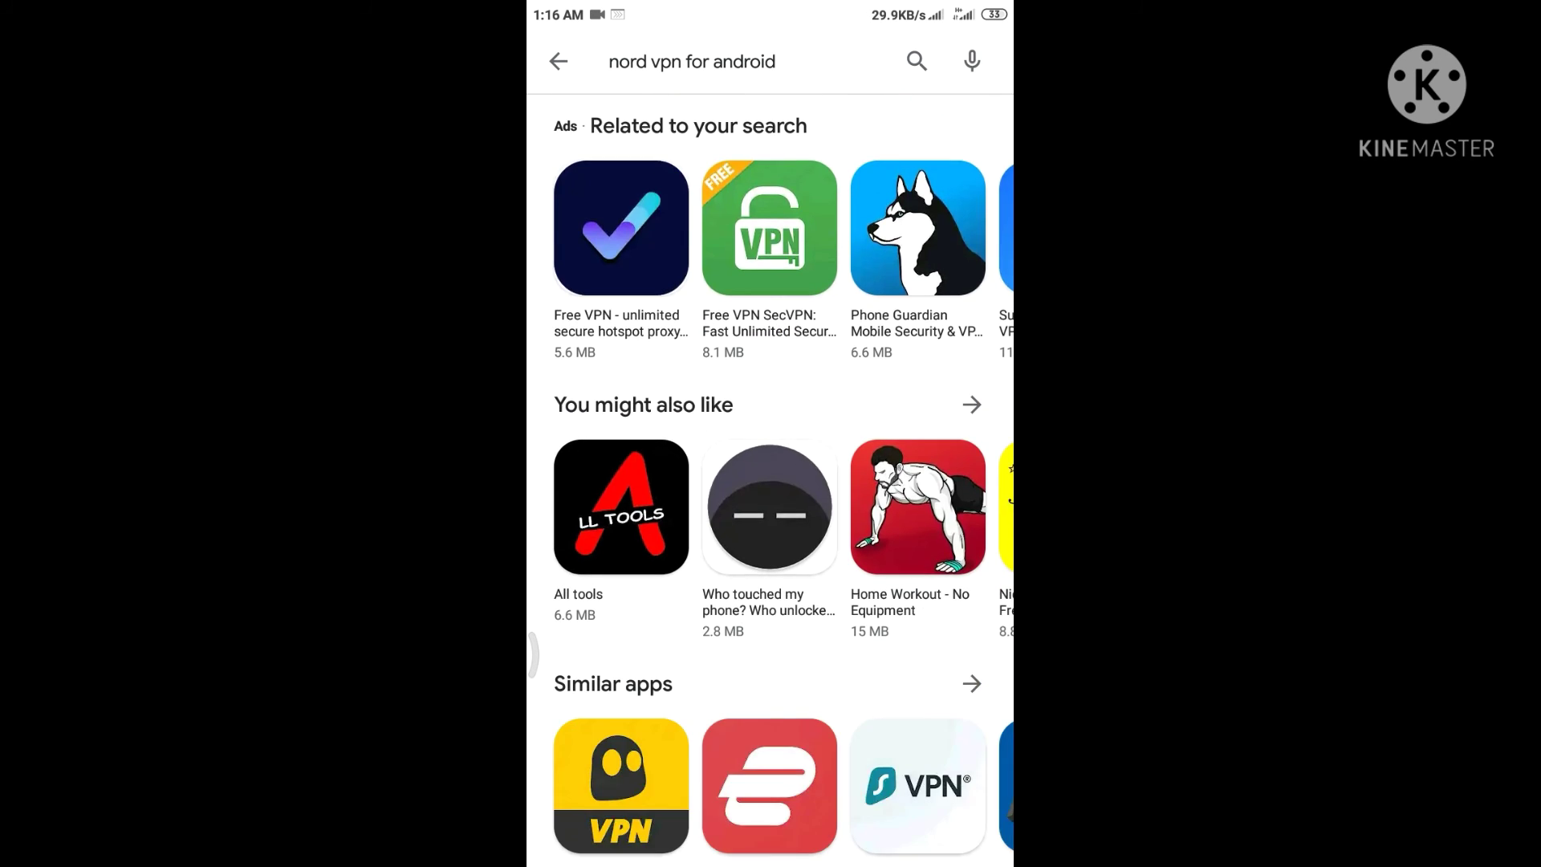
click(770, 506)
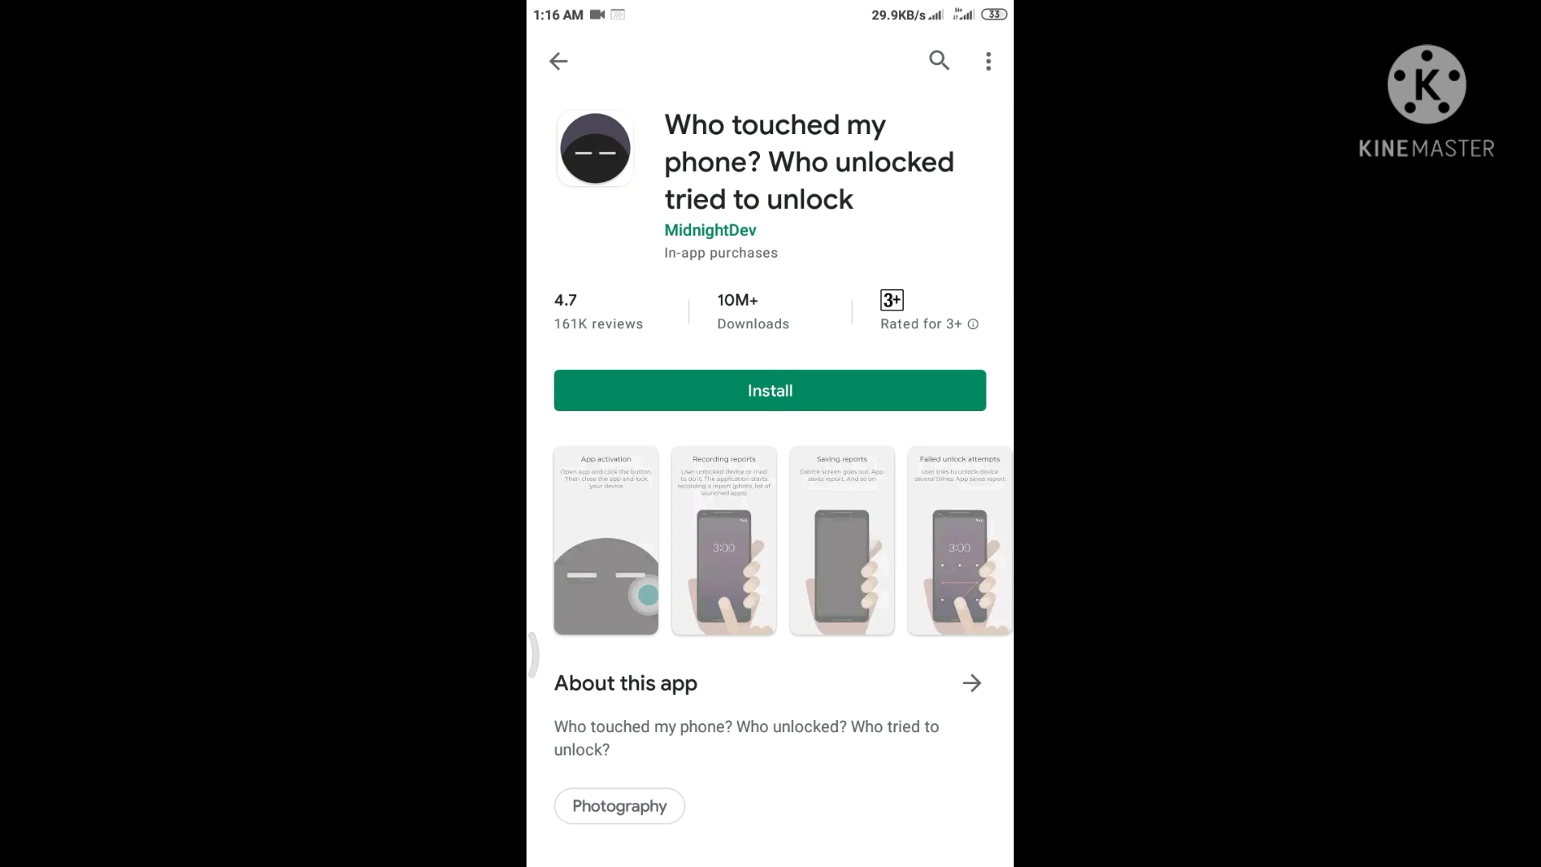
click(770, 390)
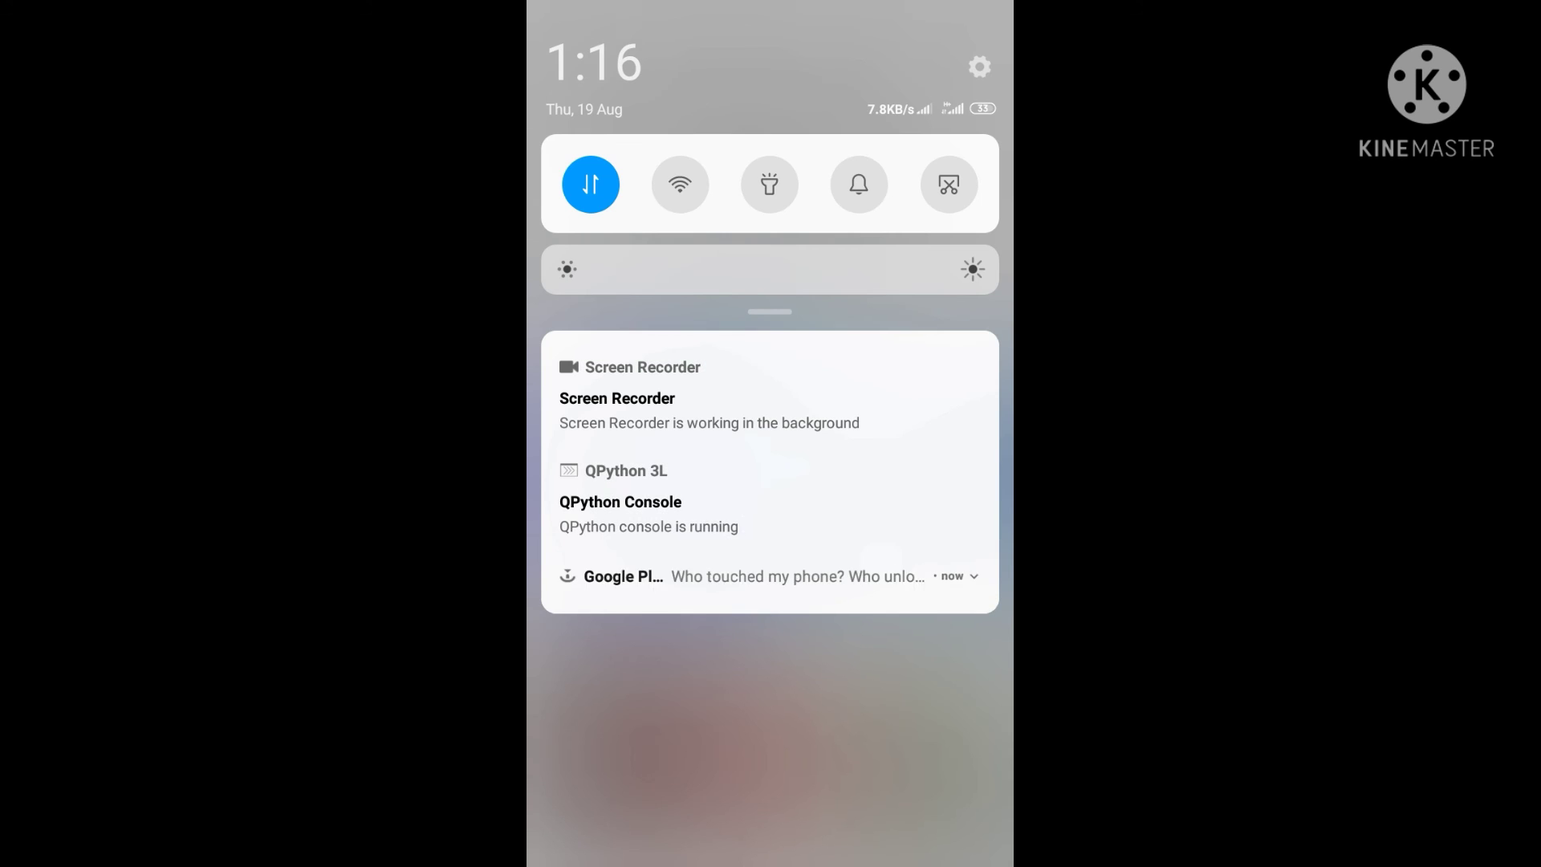
Open Who touched my phone? from its Play Store page via the Open button.
click(797, 576)
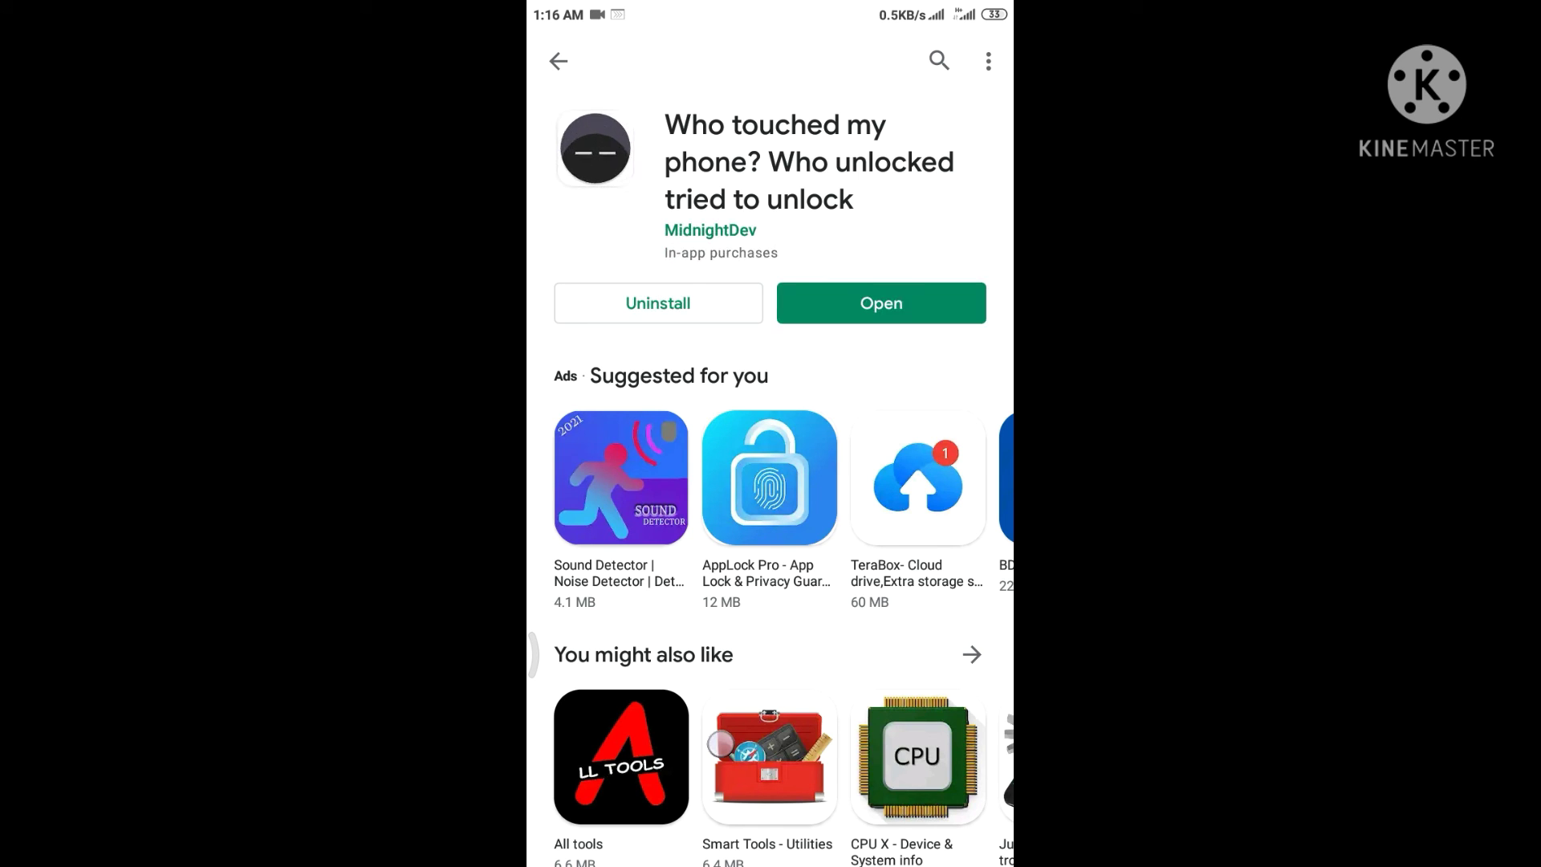
click(880, 303)
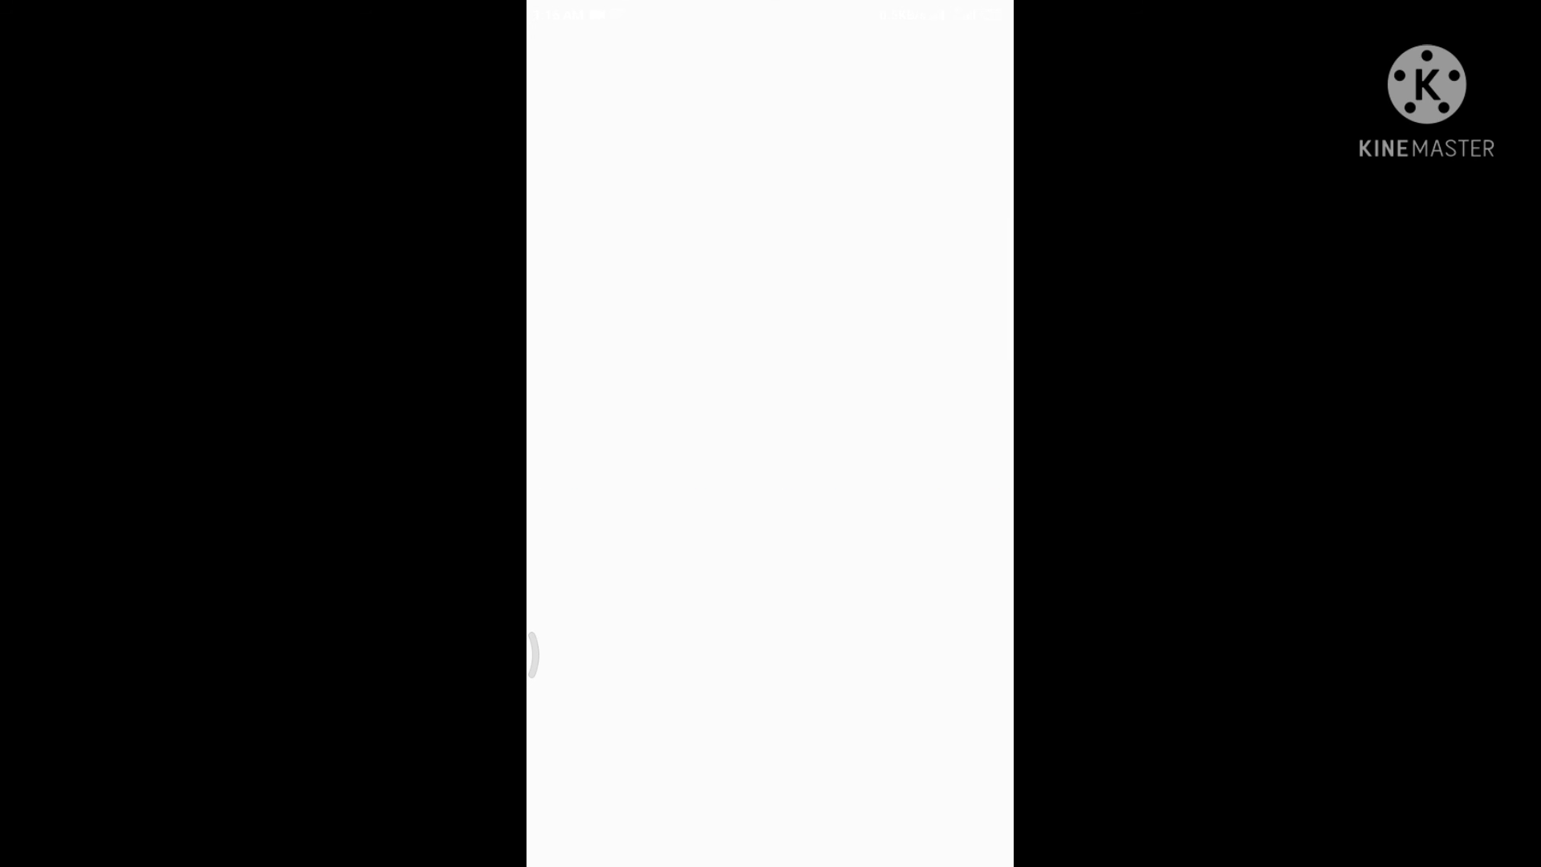